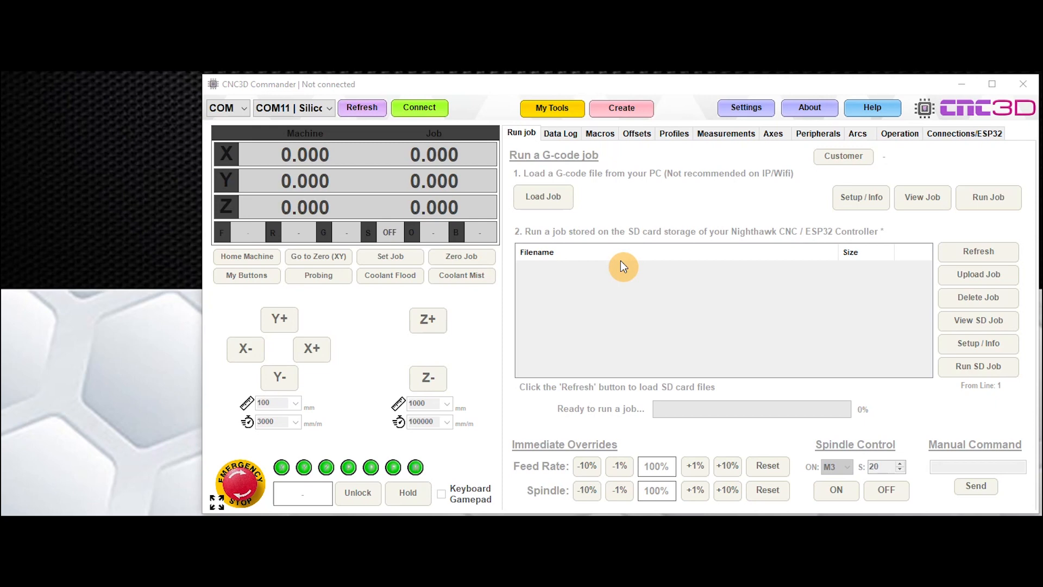
{"action": "mouse_move", "coordinate": [683, 201]}
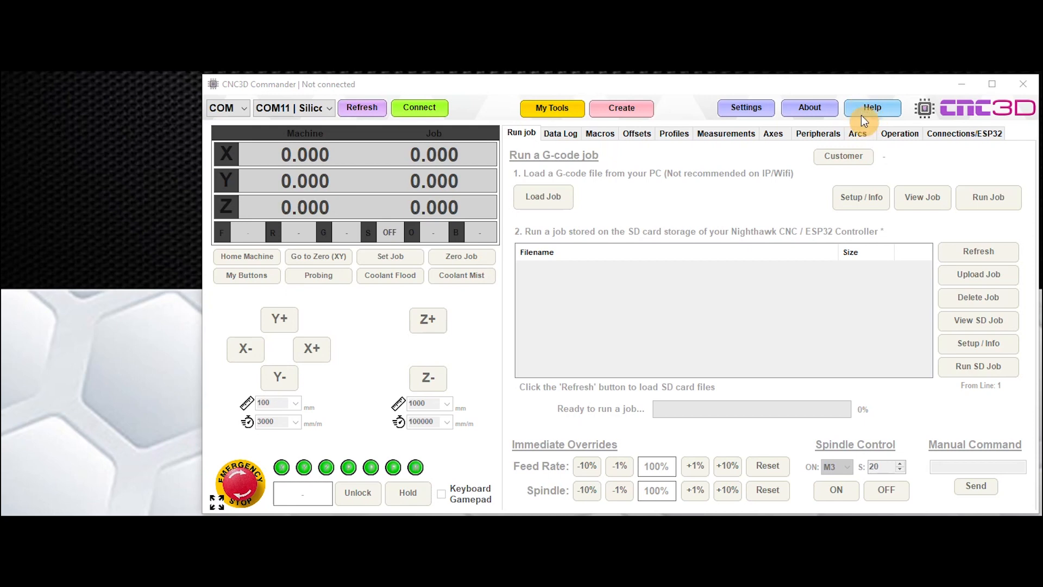
{"action": "mouse_move", "coordinate": [873, 118]}
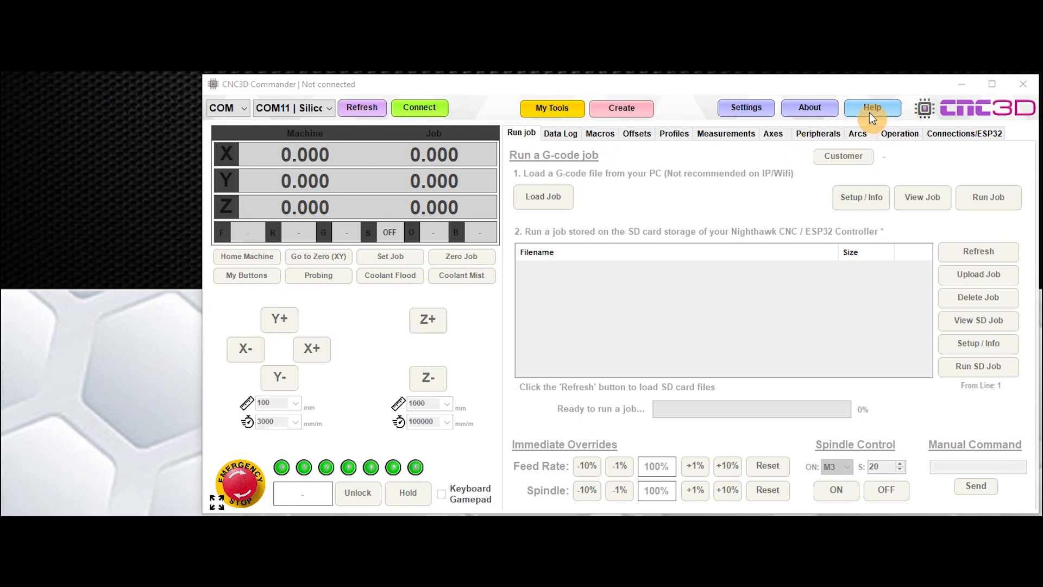
Bring up the Help links dialog showing the troubleshooting tools
{"action": "left_click", "coordinate": [873, 108]}
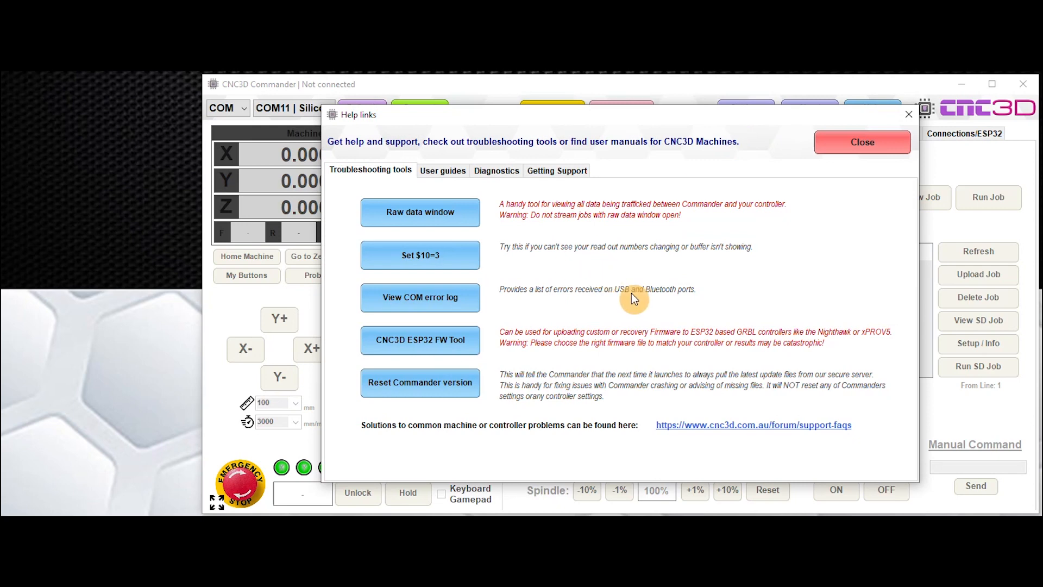
{"action": "mouse_move", "coordinate": [352, 176]}
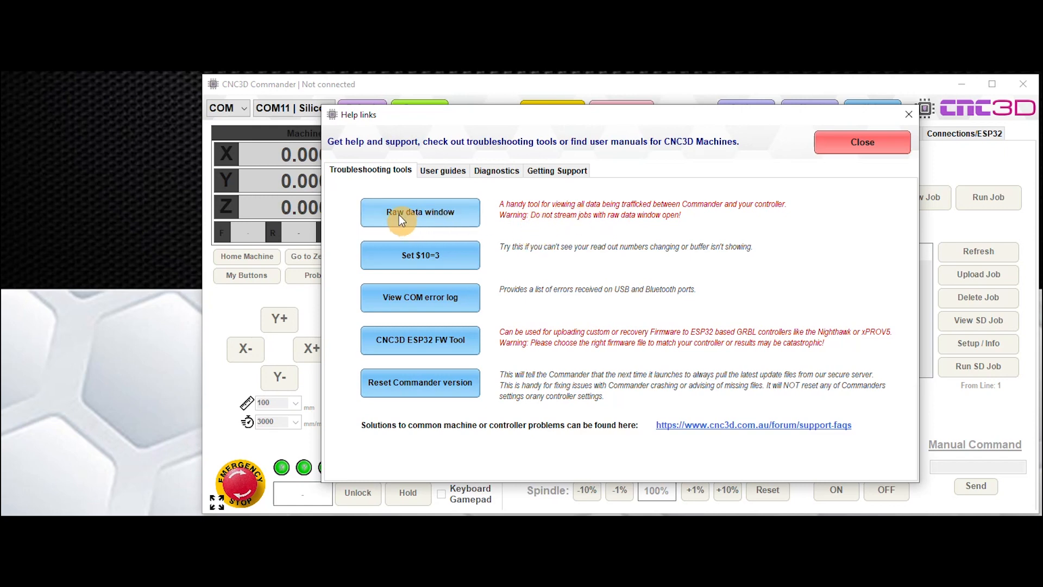
{"action": "mouse_move", "coordinate": [430, 213]}
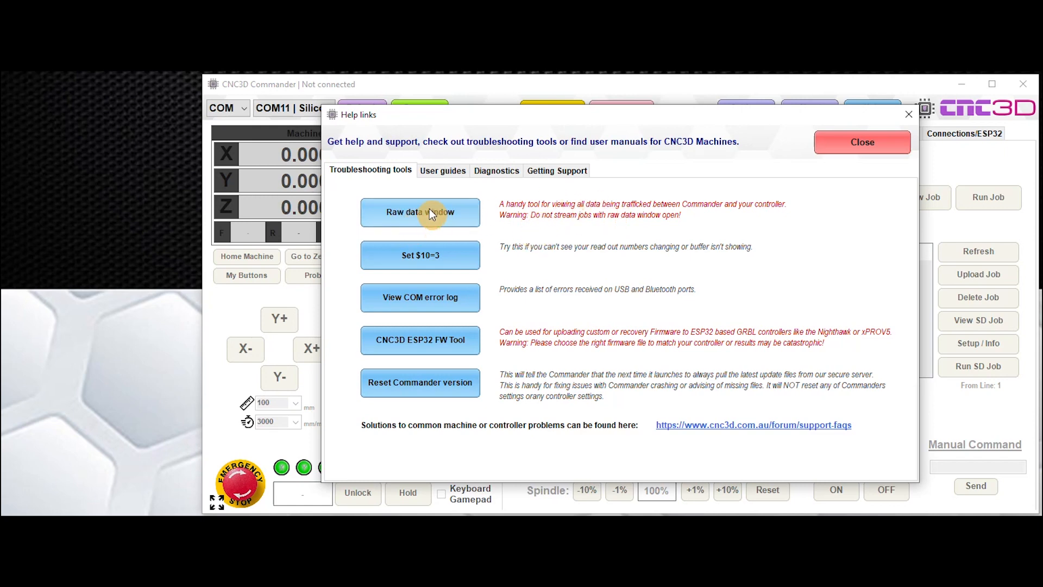
Show the Raw Datalog window and connect to the Nighthawk controller, logging its traffic
{"action": "left_click", "coordinate": [419, 212]}
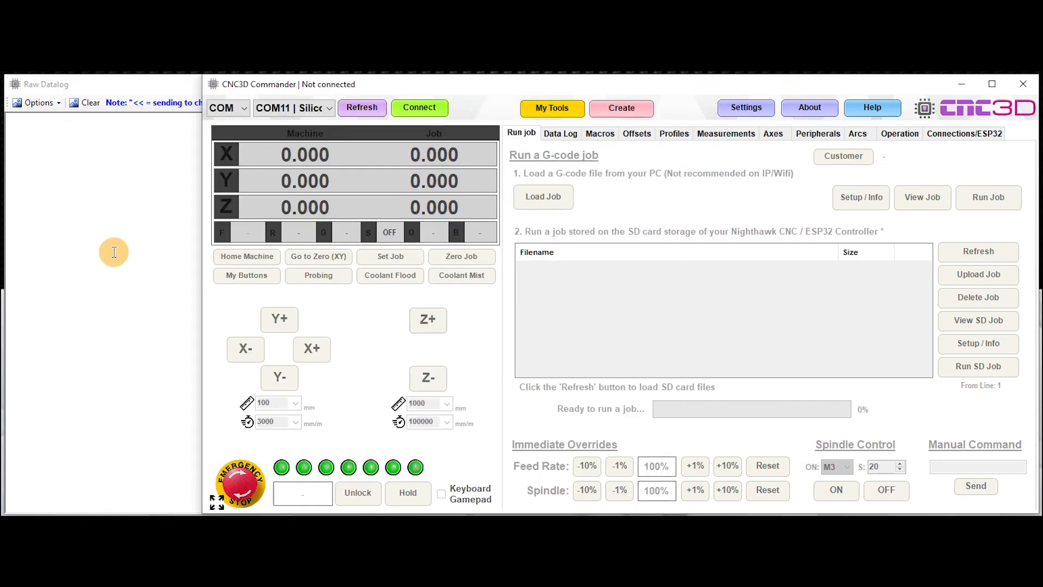
{"action": "mouse_move", "coordinate": [98, 248]}
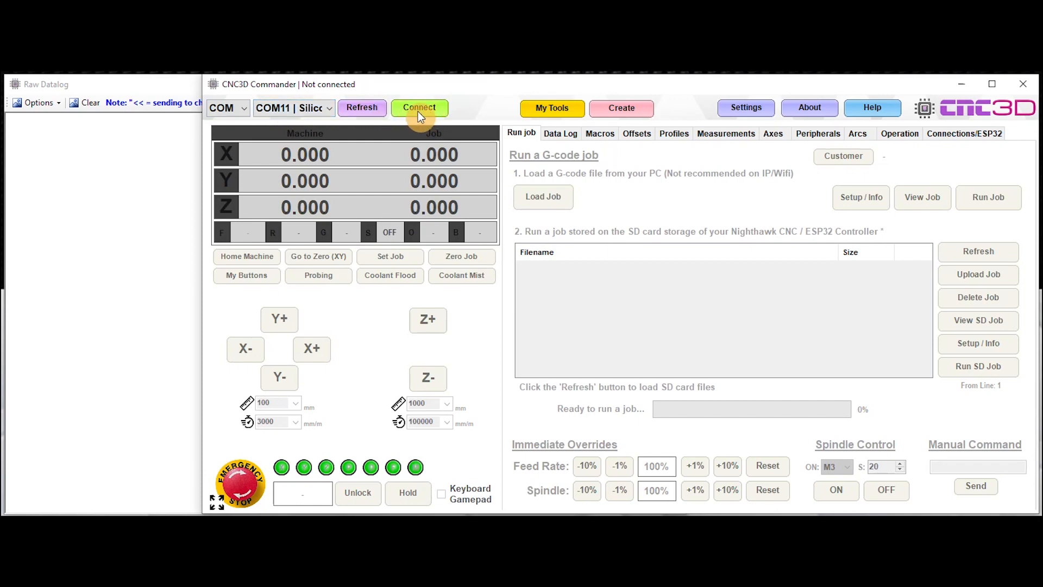
{"action": "left_click", "coordinate": [420, 108]}
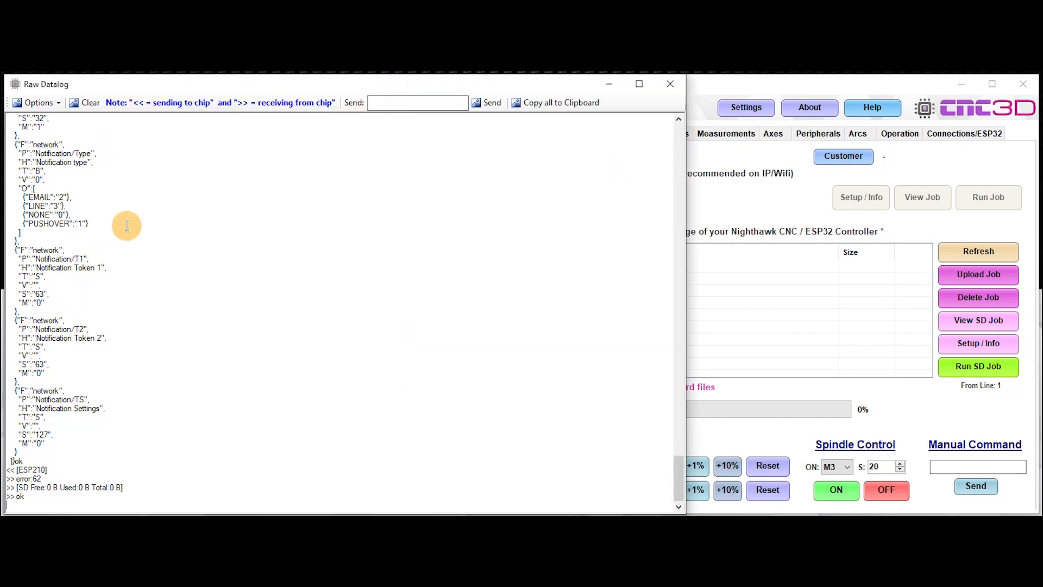
{"action": "scroll", "scroll_direction": "down", "scroll_amount": 3}
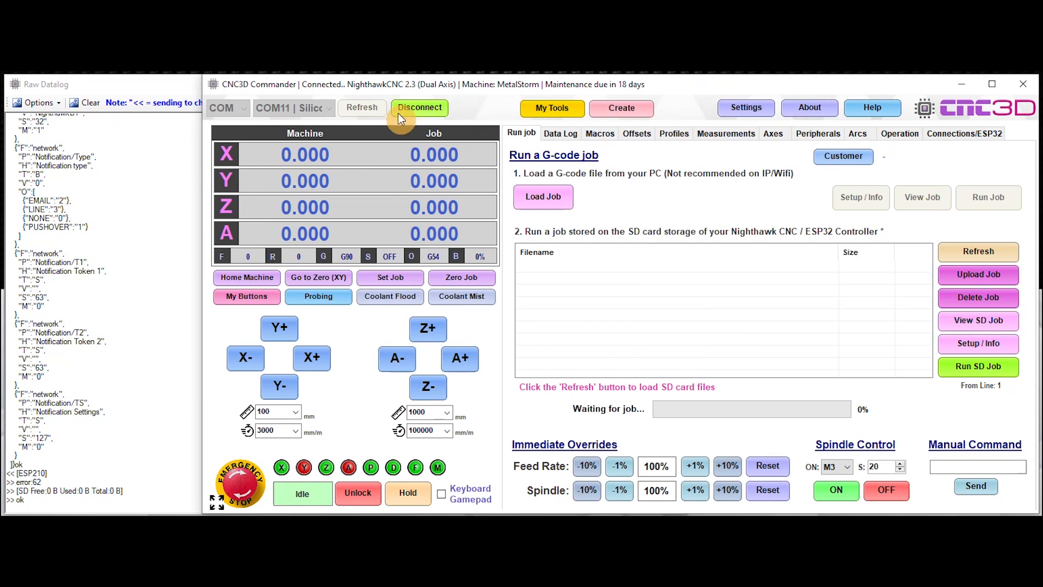
Disconnect and reconnect to the controller, watching the logged exchange end with ok
{"action": "left_click", "coordinate": [419, 107]}
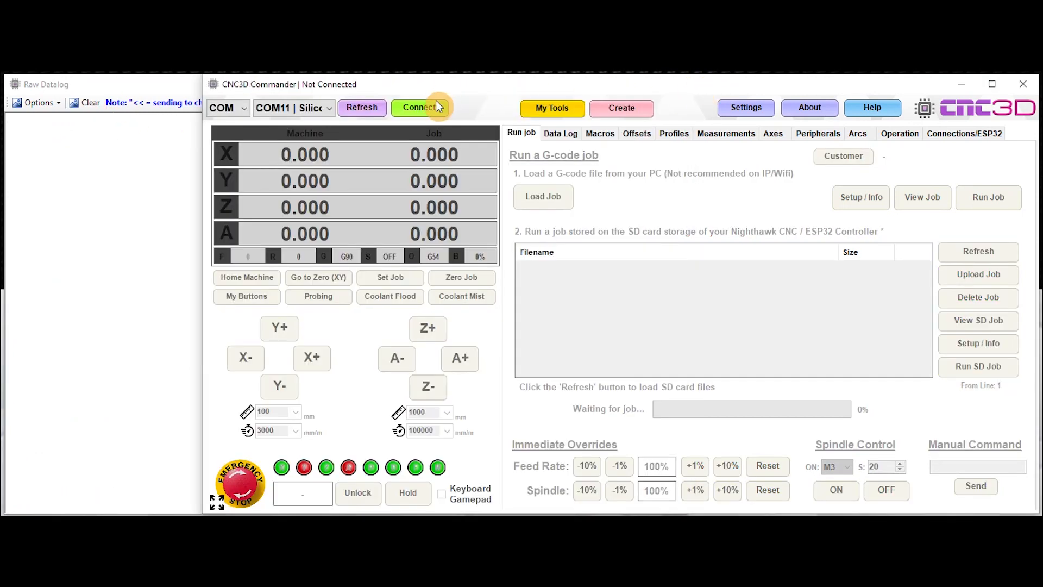
{"action": "left_click", "coordinate": [419, 108]}
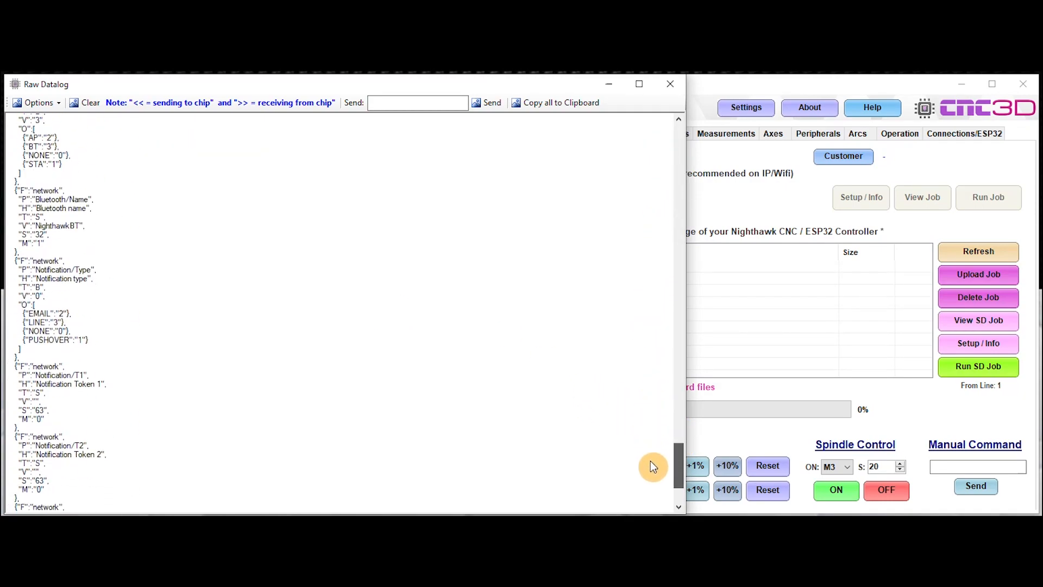
{"action": "scroll", "scroll_direction": "down", "scroll_amount": 3}
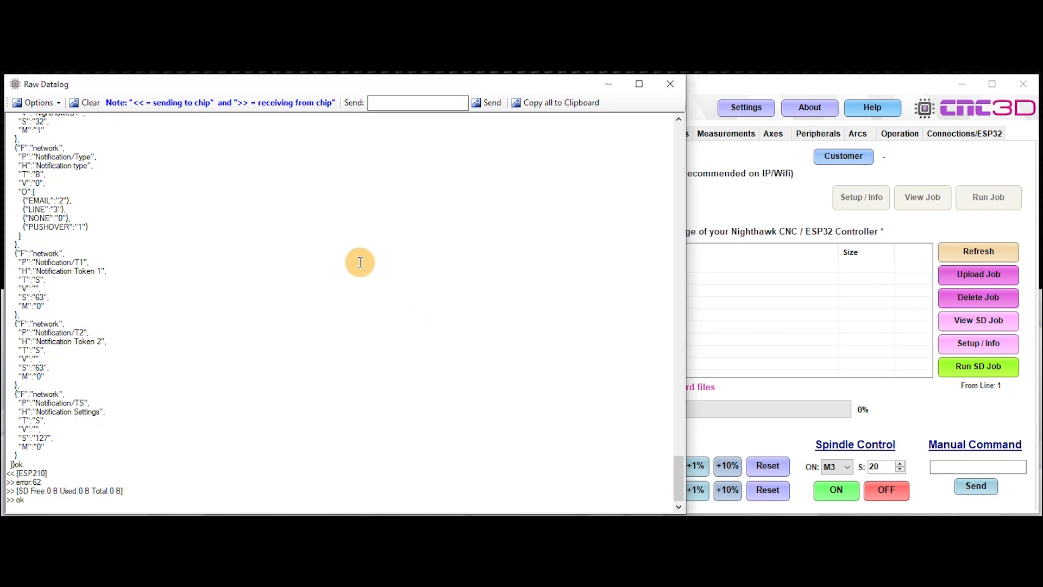
{"action": "mouse_move", "coordinate": [435, 213]}
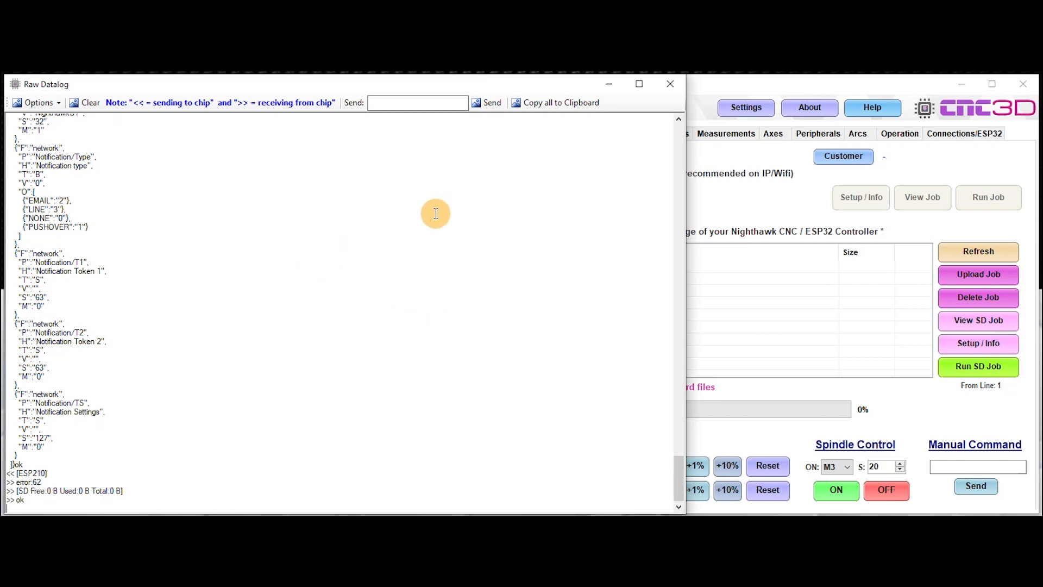
{"action": "mouse_move", "coordinate": [561, 102]}
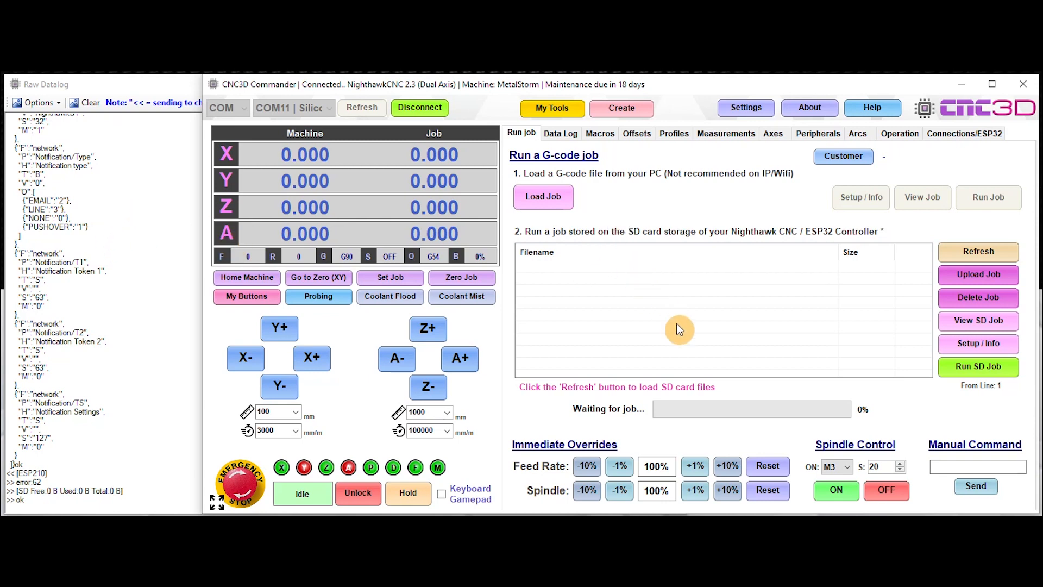
{"action": "mouse_move", "coordinate": [558, 325]}
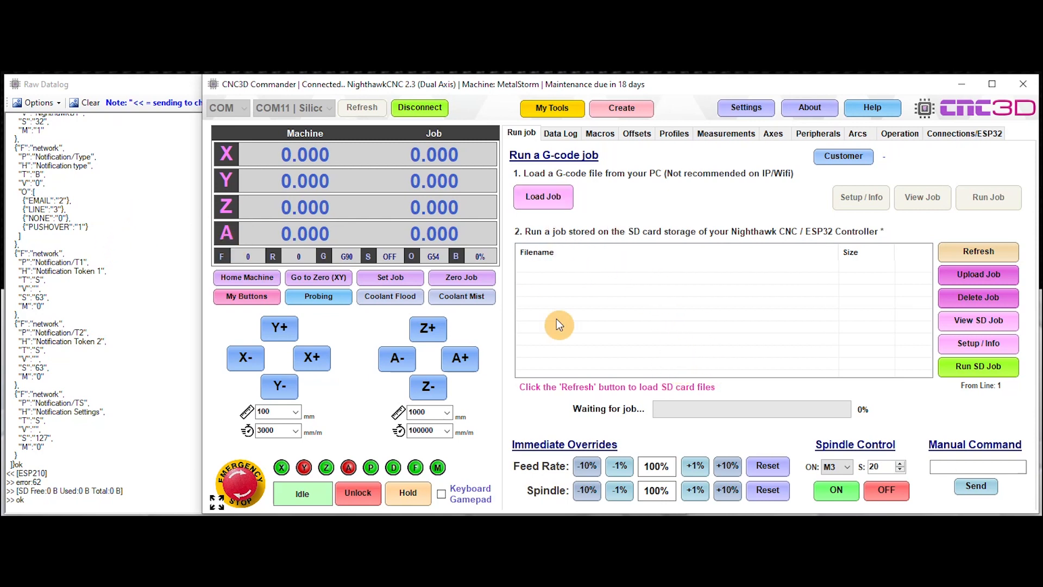
Jog the machine 100 mm along X+ and set the Z jog step to 5 mm
{"action": "left_click", "coordinate": [311, 357]}
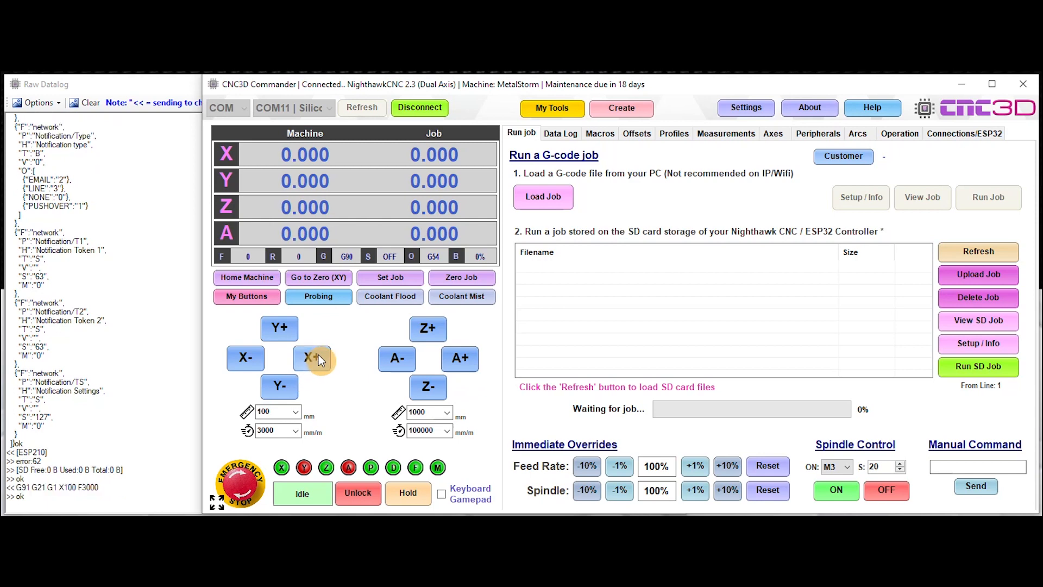
{"action": "left_click", "coordinate": [311, 357]}
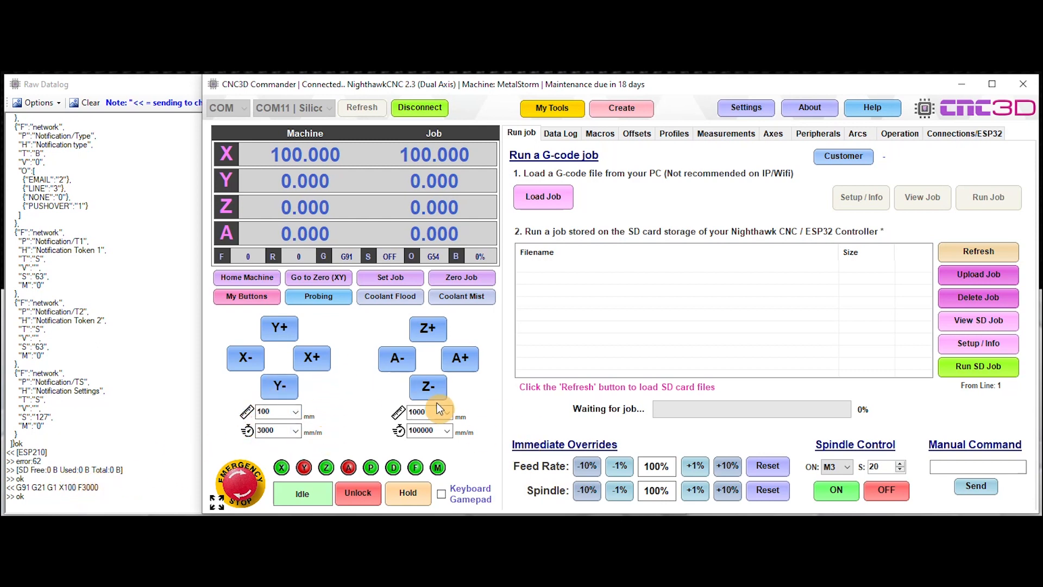
{"action": "left_click", "coordinate": [425, 430]}
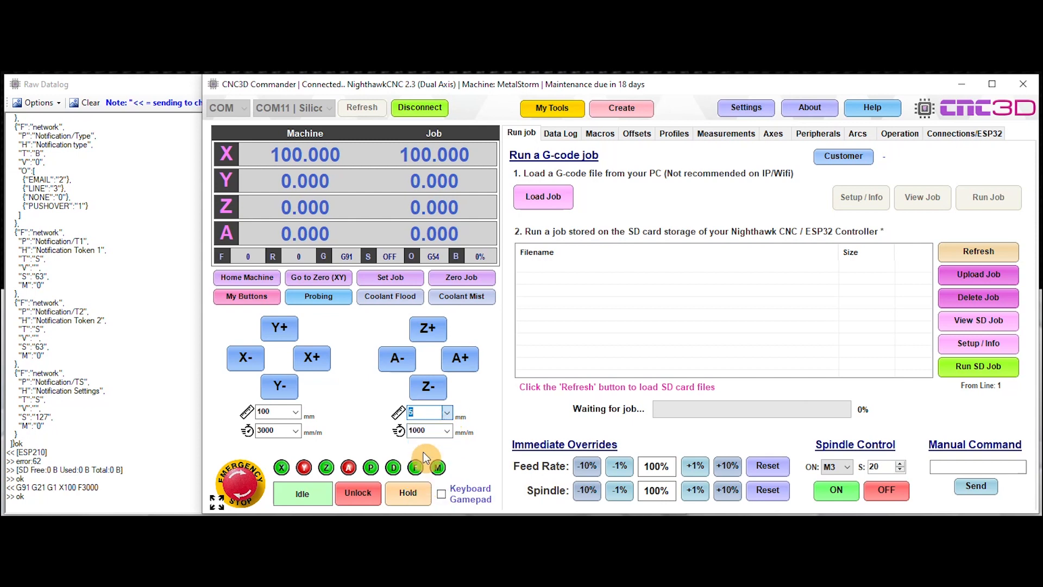
{"action": "left_click", "coordinate": [426, 328]}
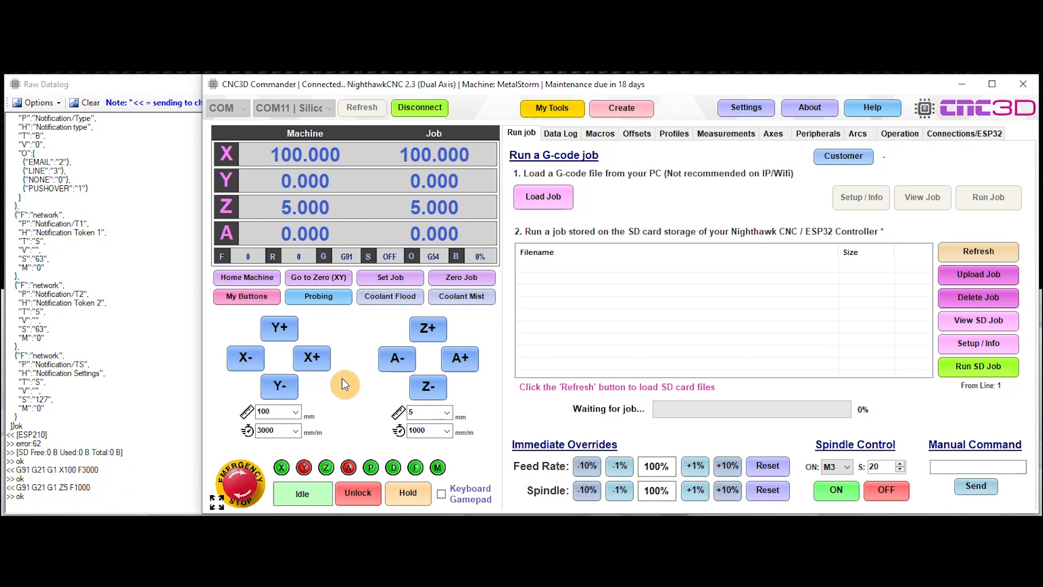
Zero the job coordinates at the current position, logged with ok in the raw datalog
{"action": "left_click", "coordinate": [460, 277]}
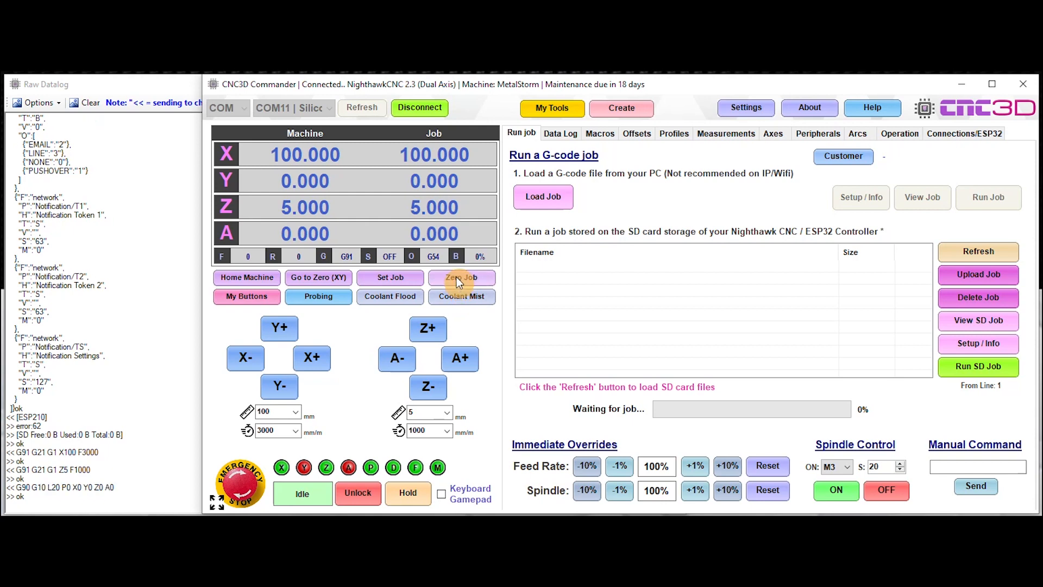
{"action": "left_click", "coordinate": [460, 277]}
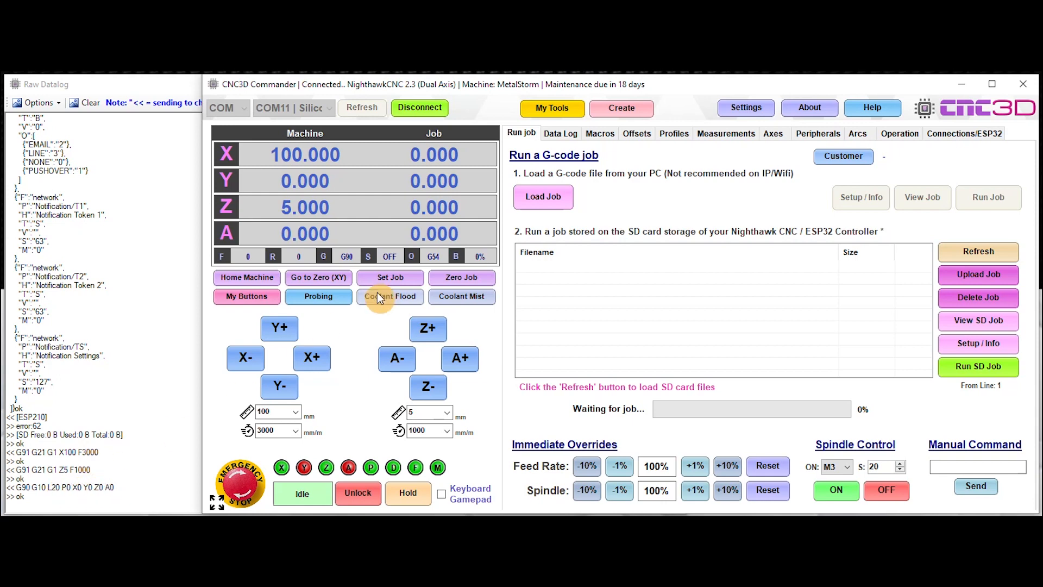
{"action": "mouse_move", "coordinate": [461, 277]}
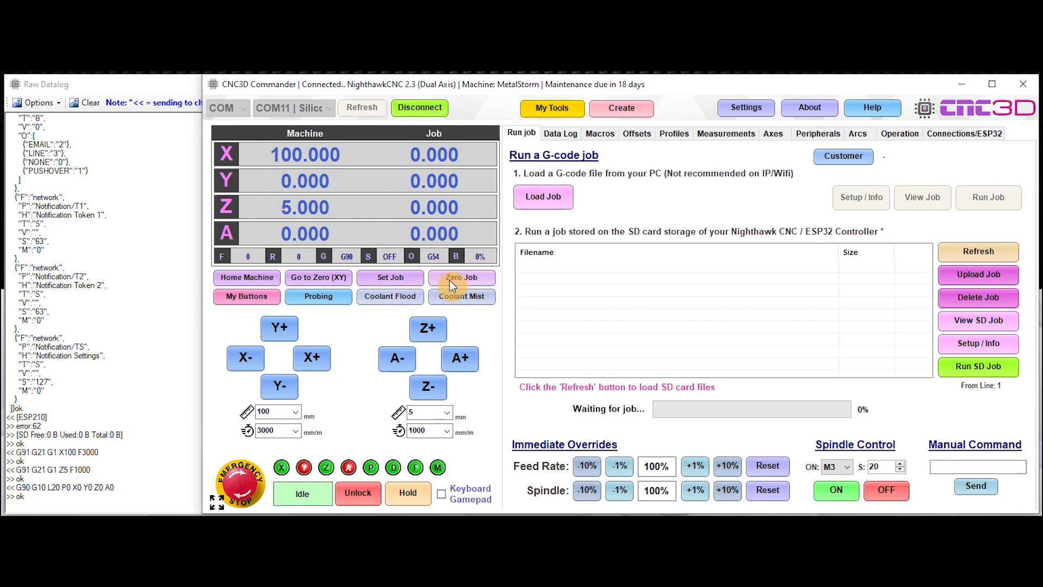
{"action": "left_click", "coordinate": [462, 277]}
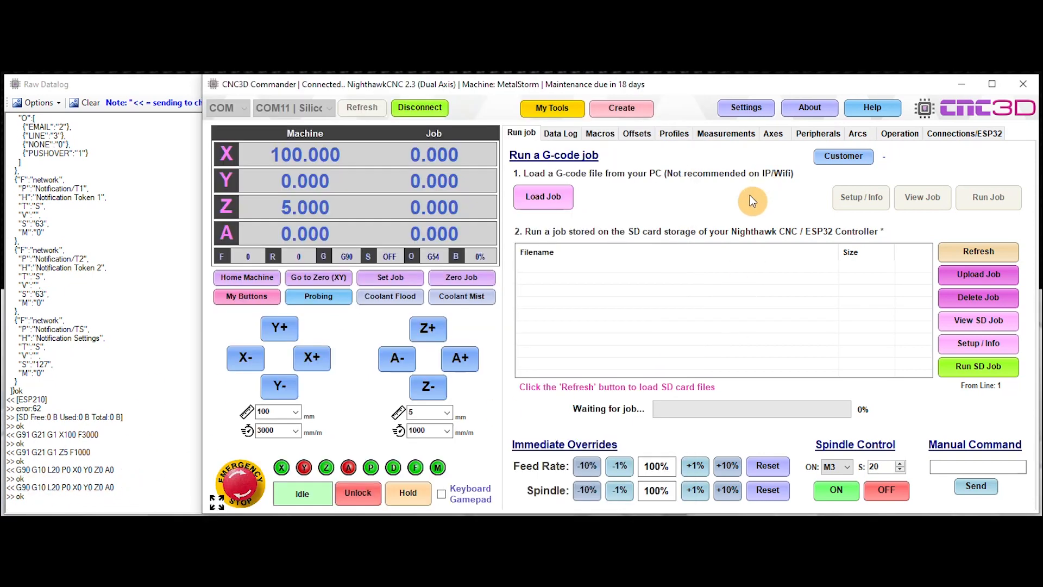
Create a custom button labelled 'Zero Job' in My Buttons and reposition the window
{"action": "left_click", "coordinate": [246, 296]}
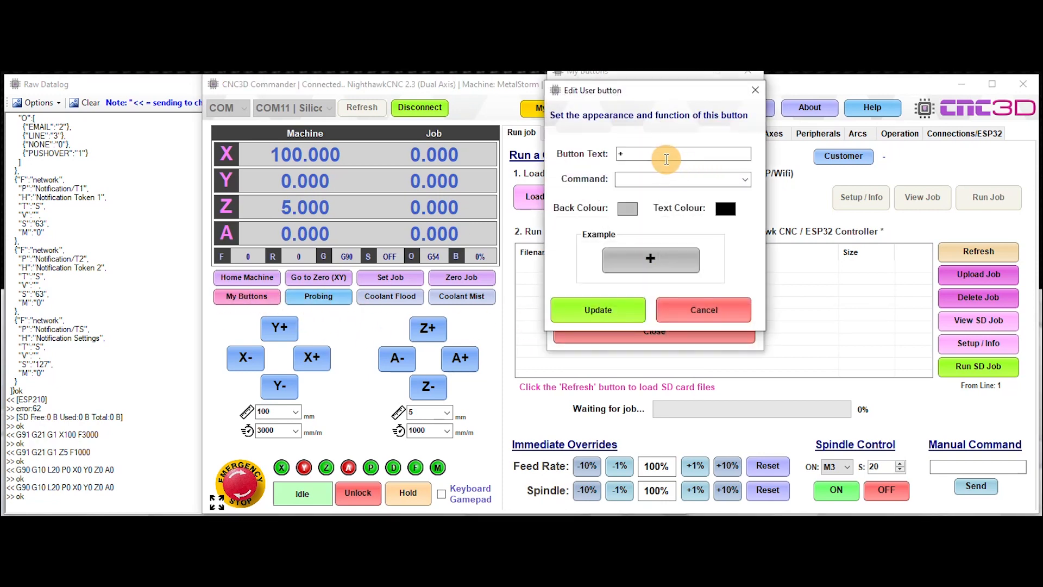
{"action": "left_click", "coordinate": [682, 153]}
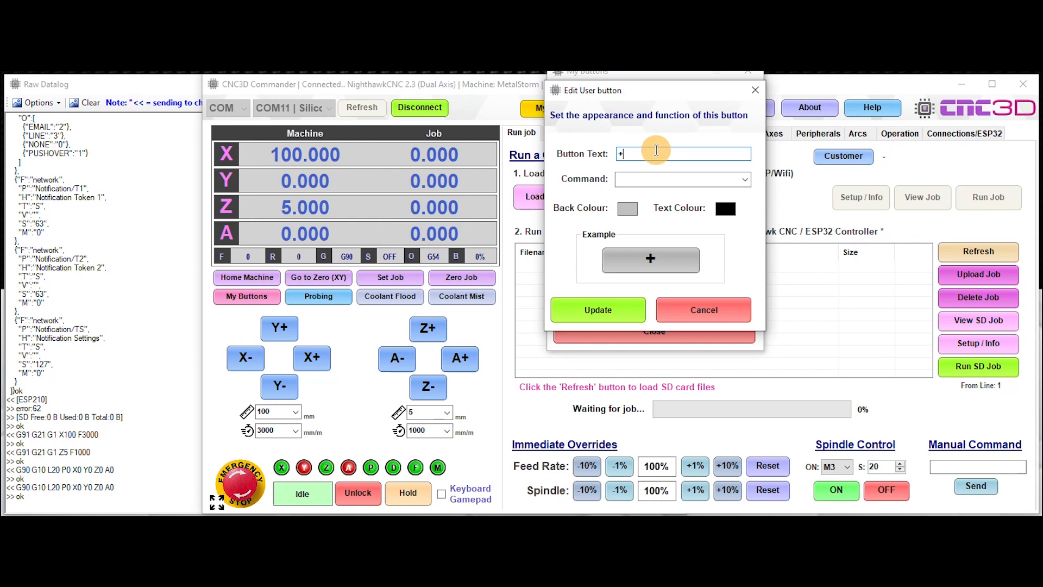
{"action": "type", "text": "Zero Jo"}
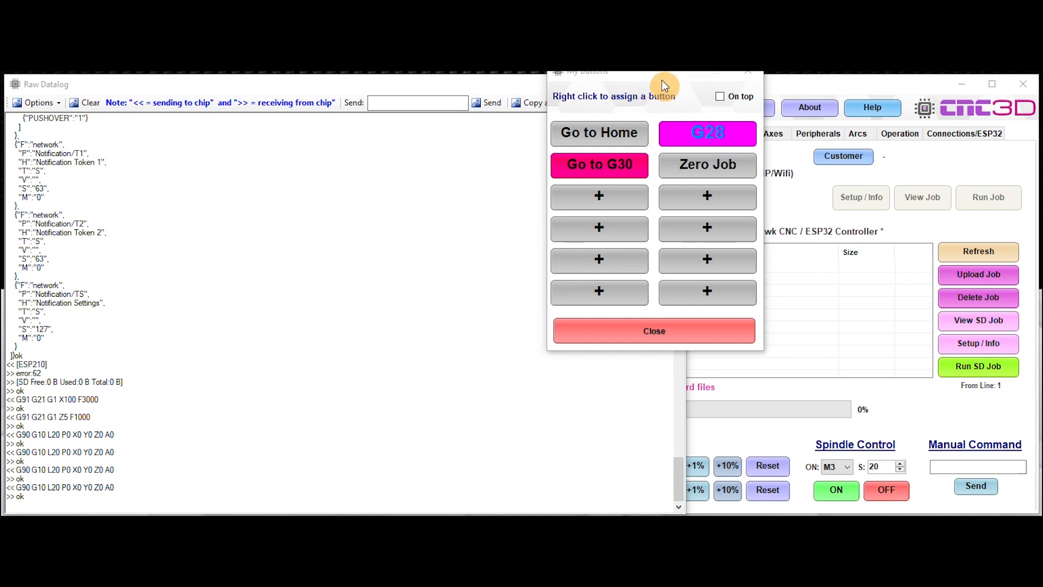
{"action": "left_click_drag", "start_coordinate": [655, 71], "coordinate": [705, 140]}
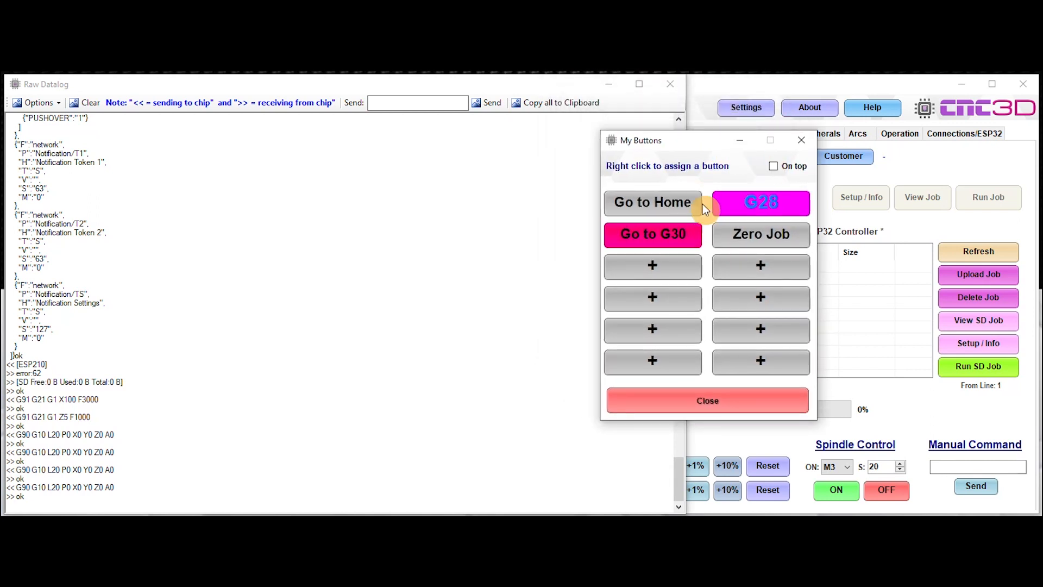
{"action": "mouse_move", "coordinate": [940, 126]}
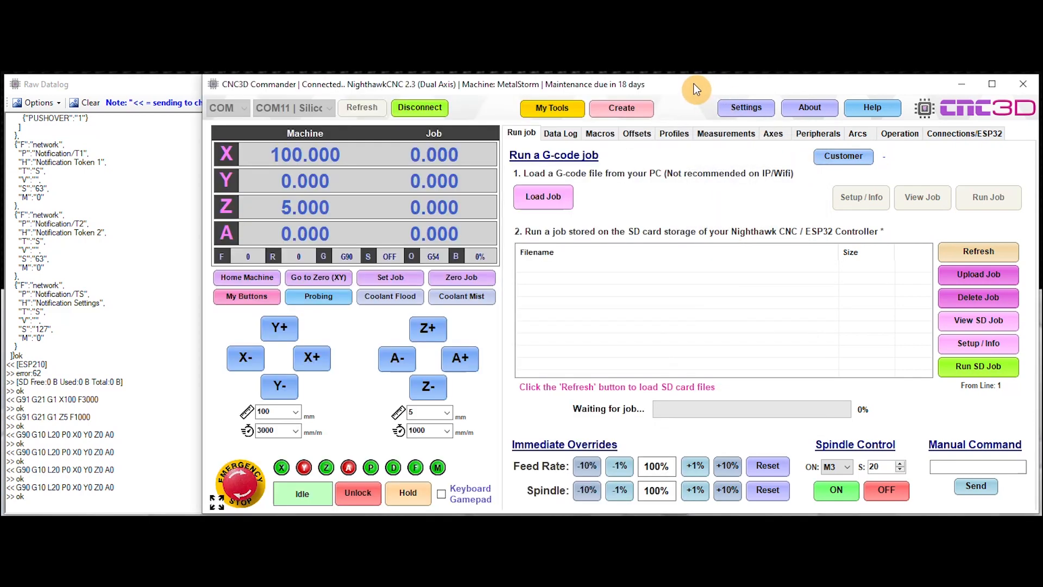
{"action": "mouse_move", "coordinate": [698, 344]}
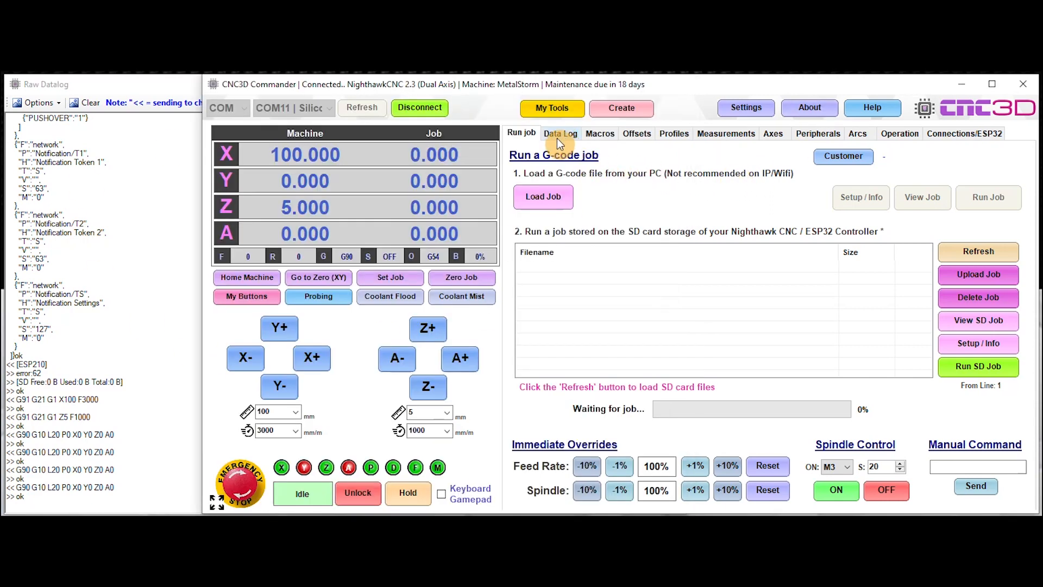
Review the Data Log of sent jog and zeroing commands, then return to the Run job page
{"action": "left_click", "coordinate": [561, 132]}
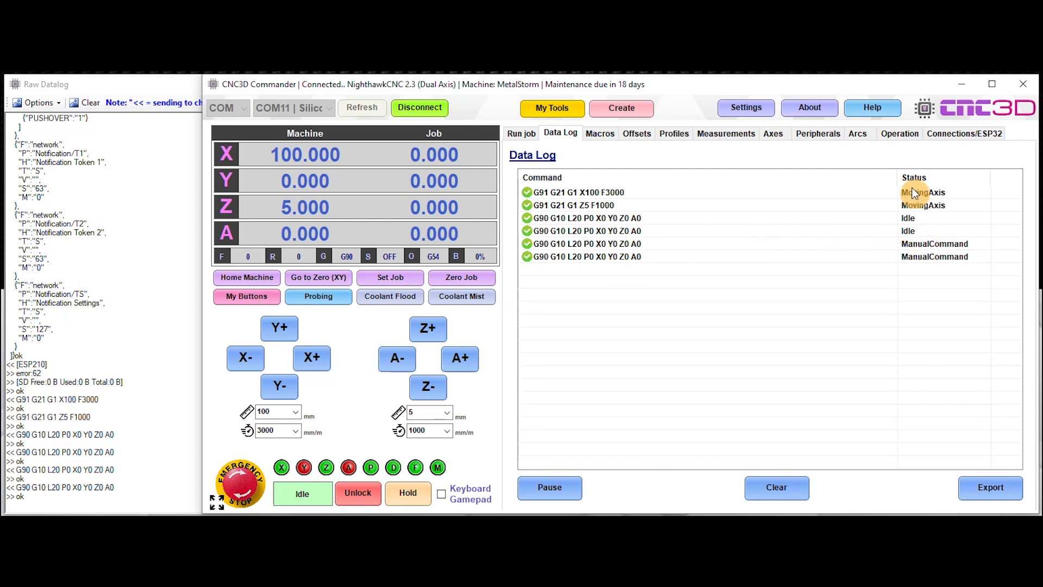
{"action": "mouse_move", "coordinate": [511, 238]}
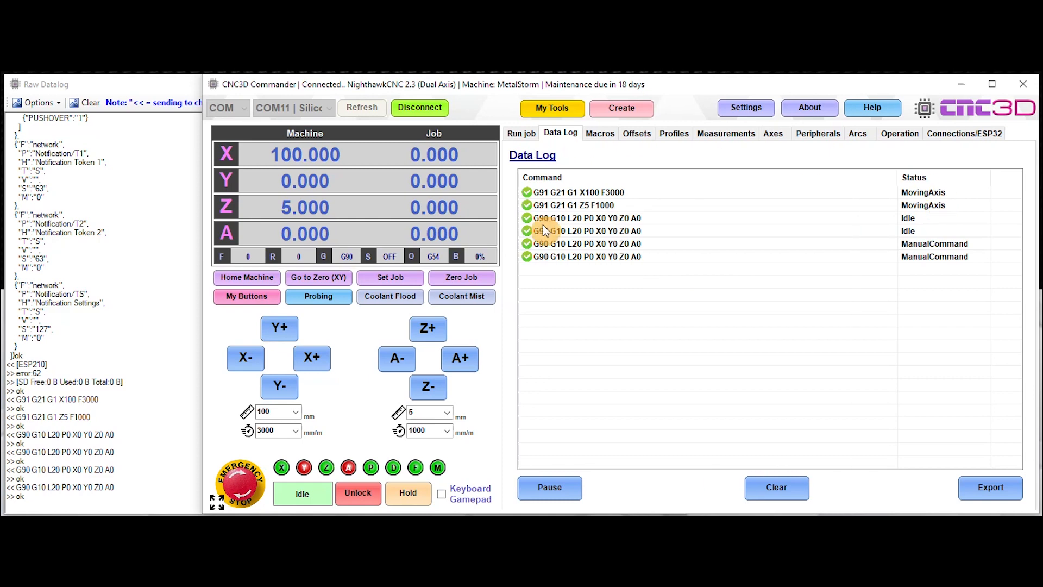
{"action": "mouse_move", "coordinate": [639, 303]}
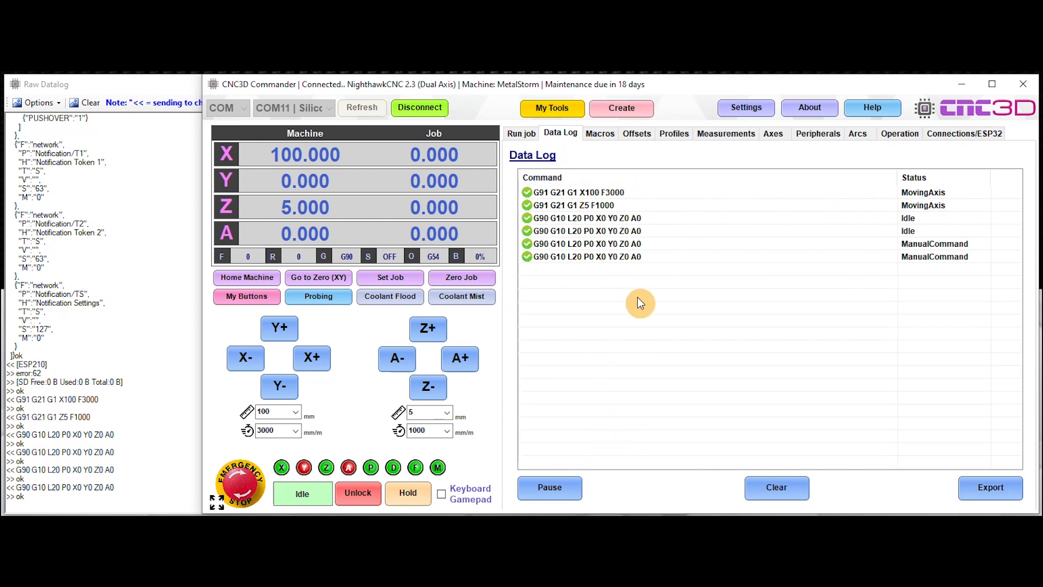
{"action": "left_click", "coordinate": [520, 132]}
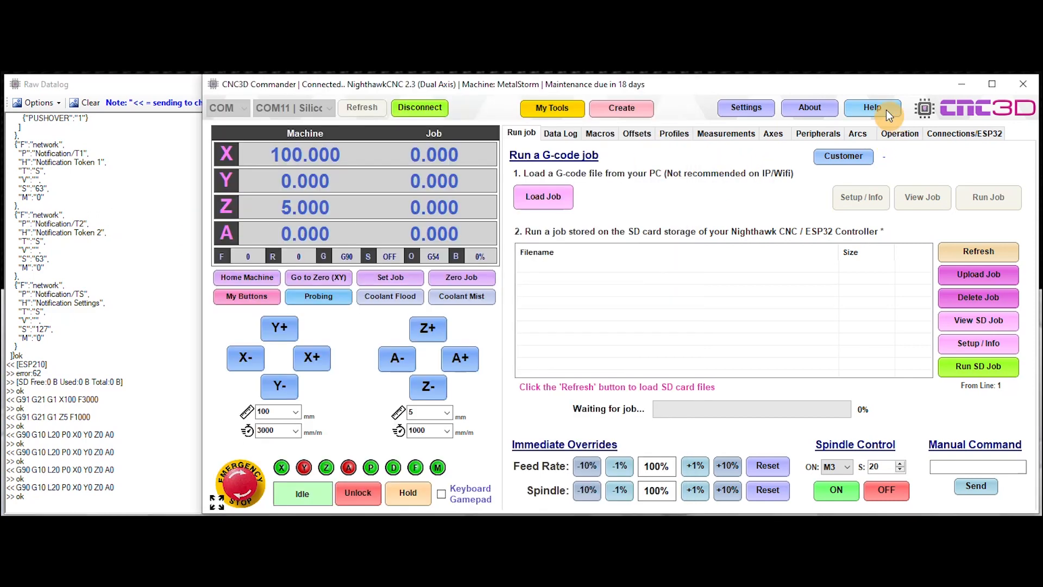
Send the $10=3 setting from the troubleshooting tools and bring Help links back up
{"action": "left_click", "coordinate": [871, 107]}
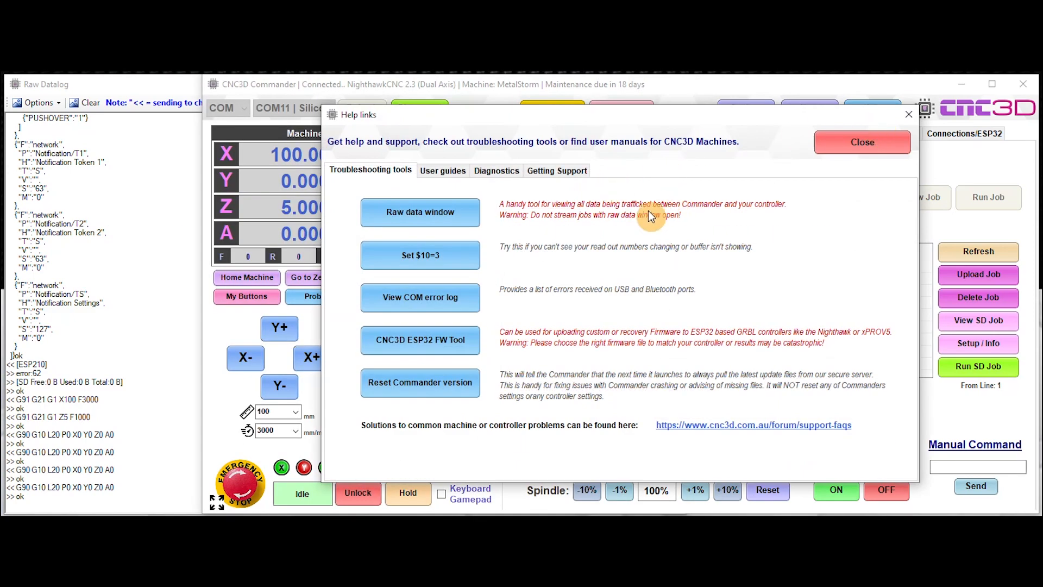
{"action": "mouse_move", "coordinate": [451, 281]}
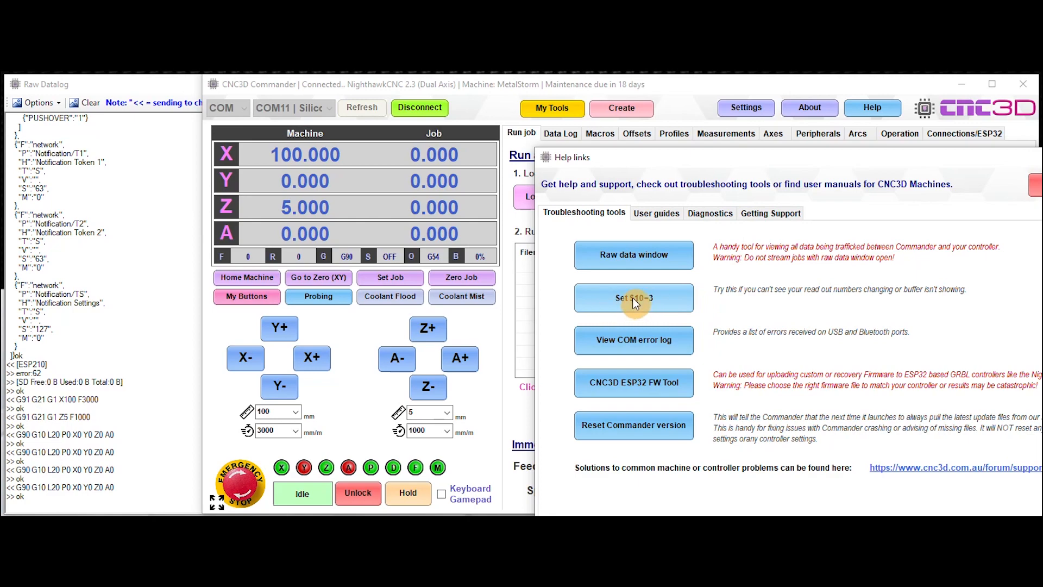
{"action": "left_click", "coordinate": [632, 298]}
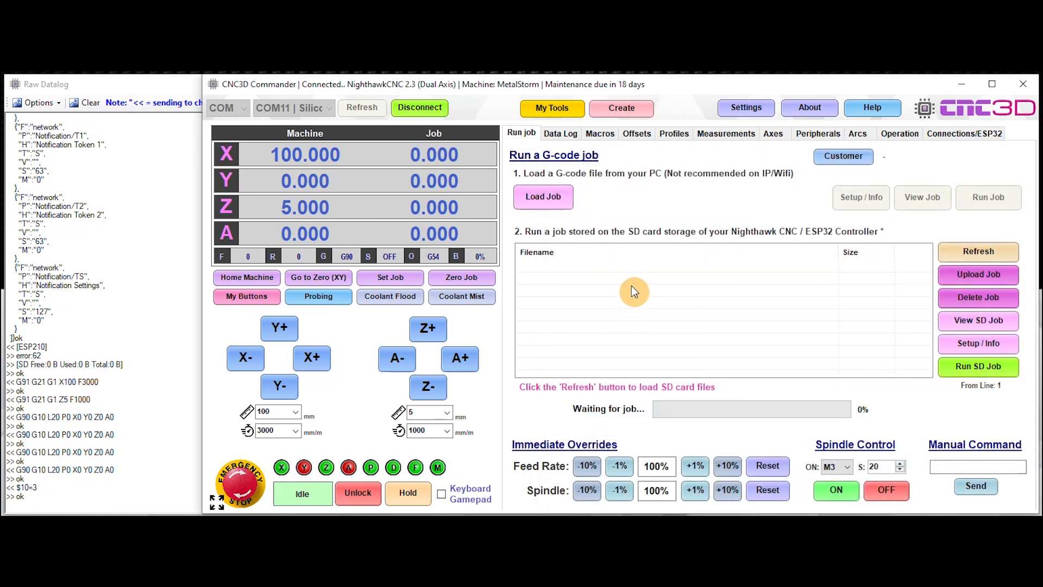
{"action": "left_click", "coordinate": [872, 108]}
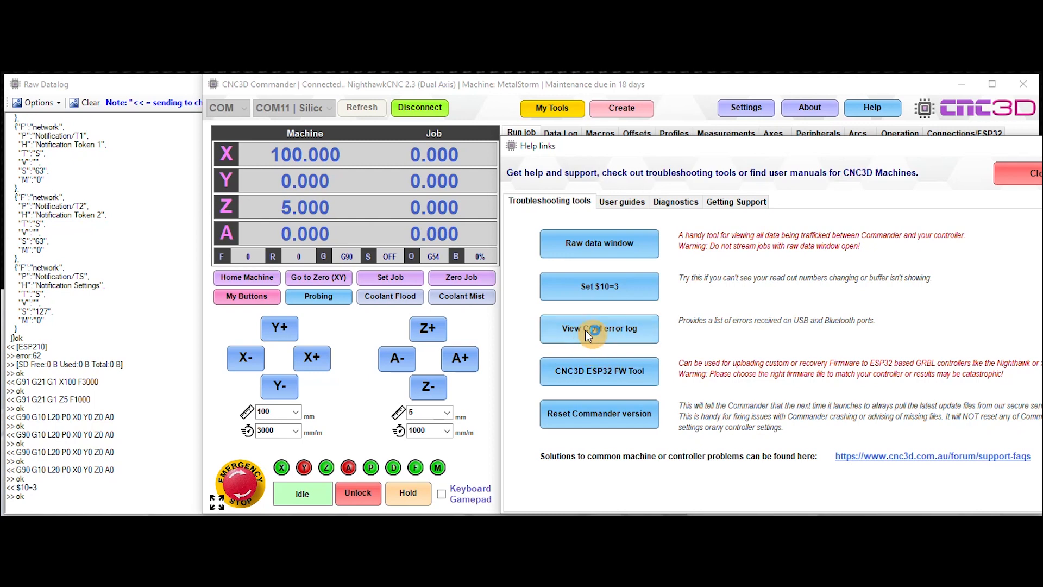
{"action": "left_click", "coordinate": [598, 328]}
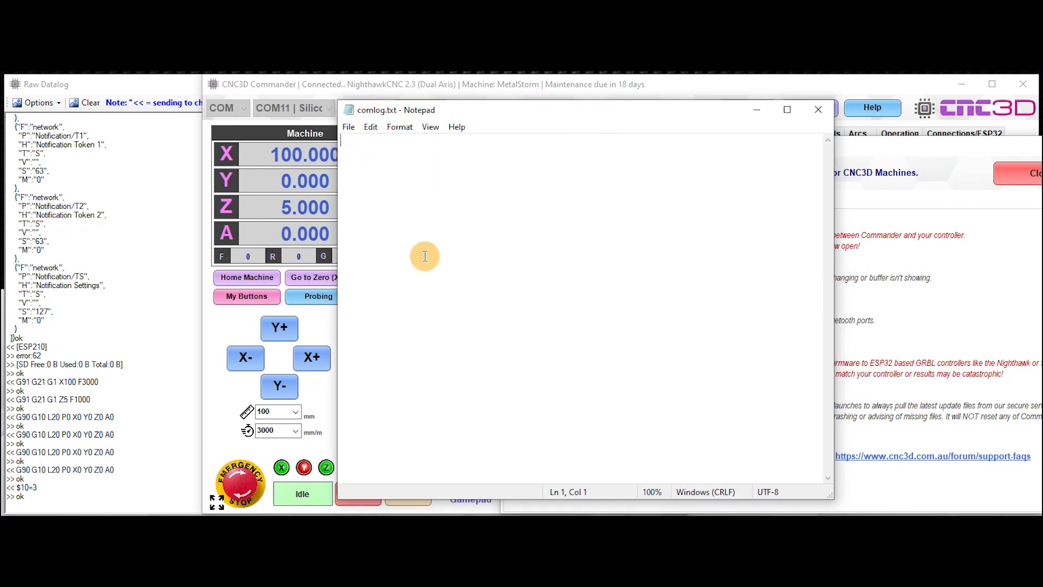
{"action": "mouse_move", "coordinate": [375, 140]}
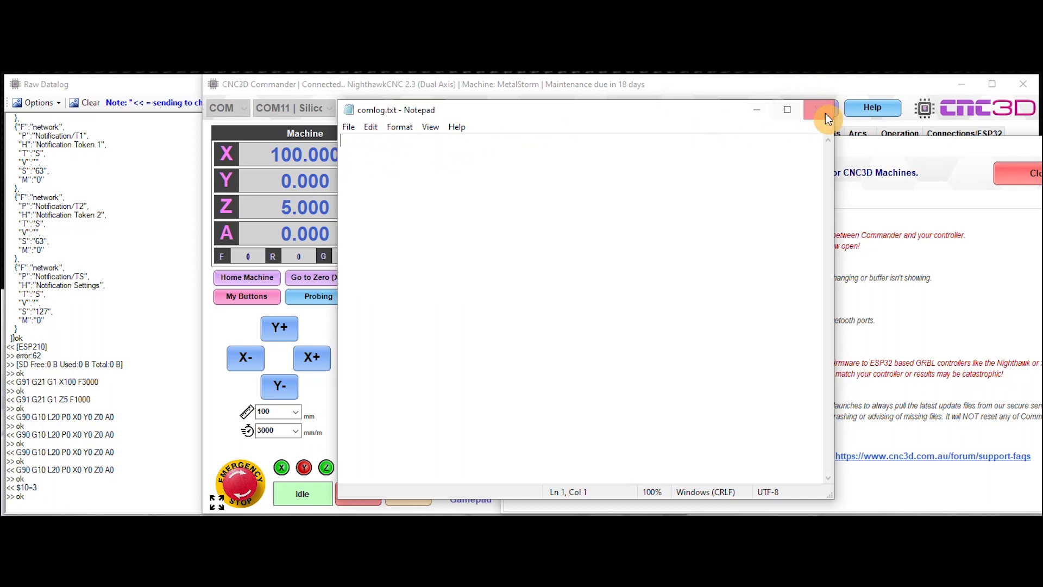
{"action": "left_click", "coordinate": [822, 110]}
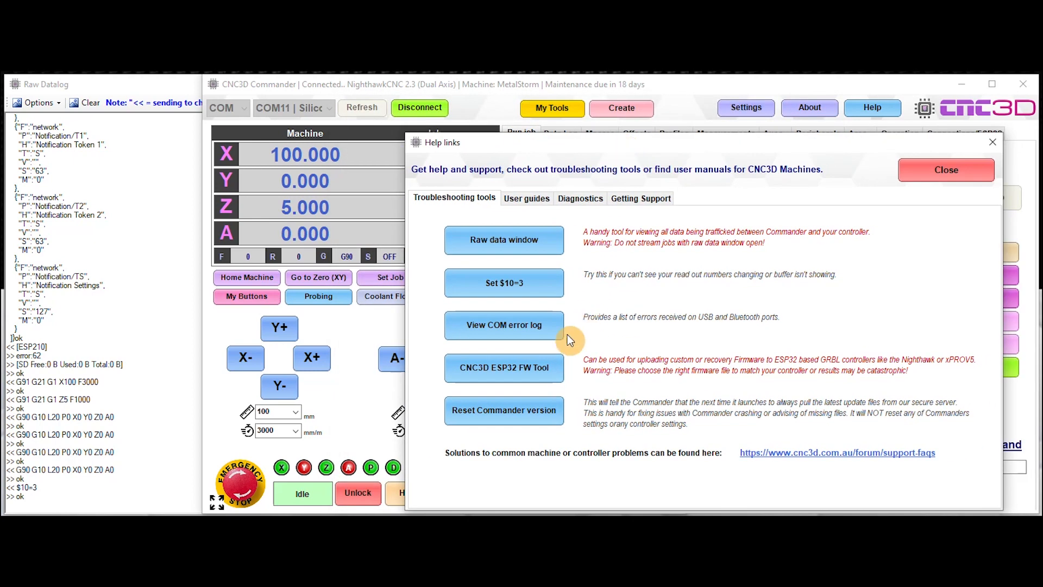
Launch the ESP32 firmware updater, accept the warning, choose IP address connection and browse for firmware
{"action": "left_click", "coordinate": [503, 367]}
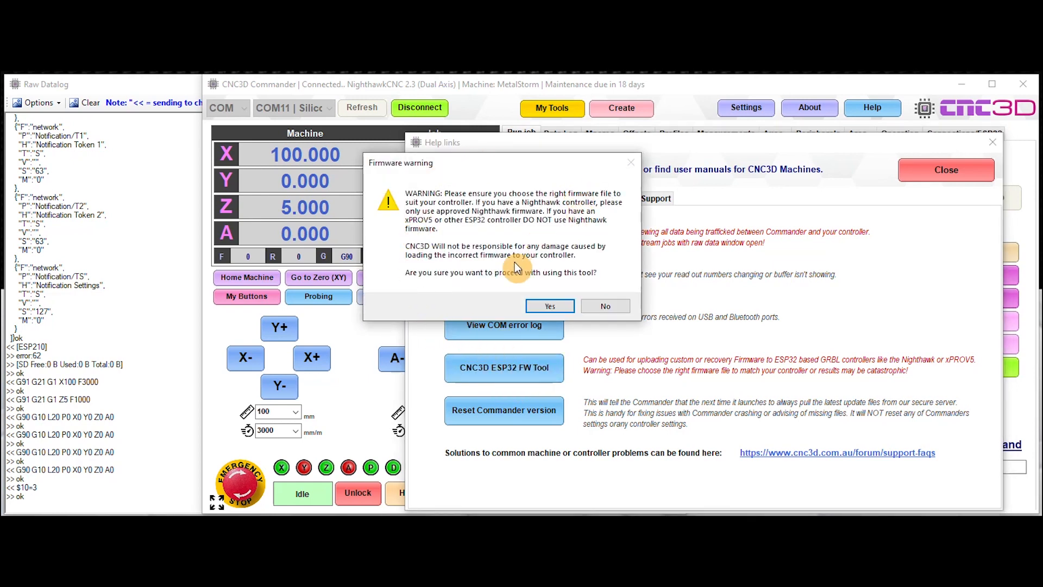
{"action": "mouse_move", "coordinate": [499, 235]}
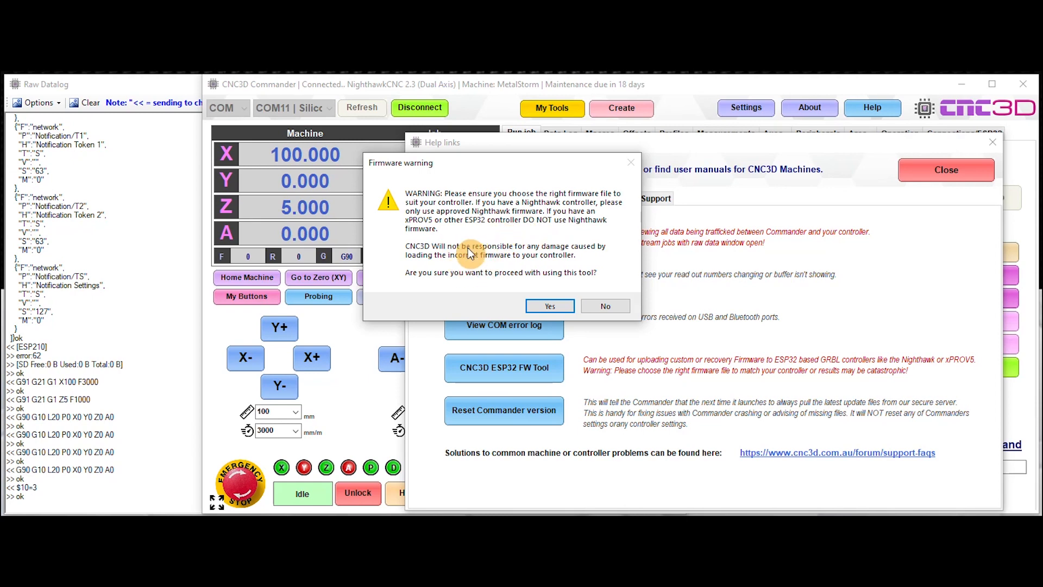
{"action": "mouse_move", "coordinate": [529, 277]}
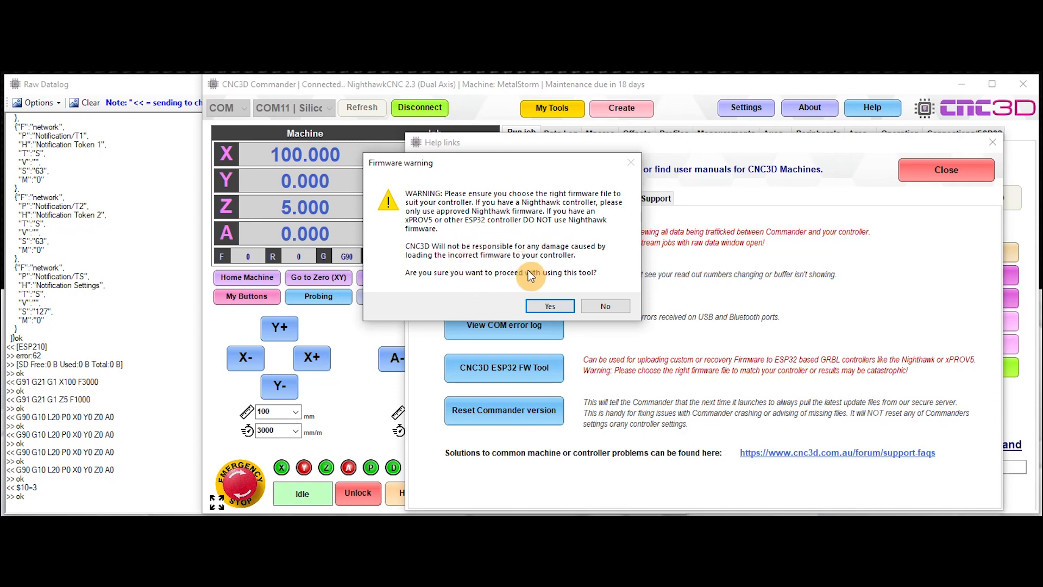
{"action": "left_click", "coordinate": [548, 305]}
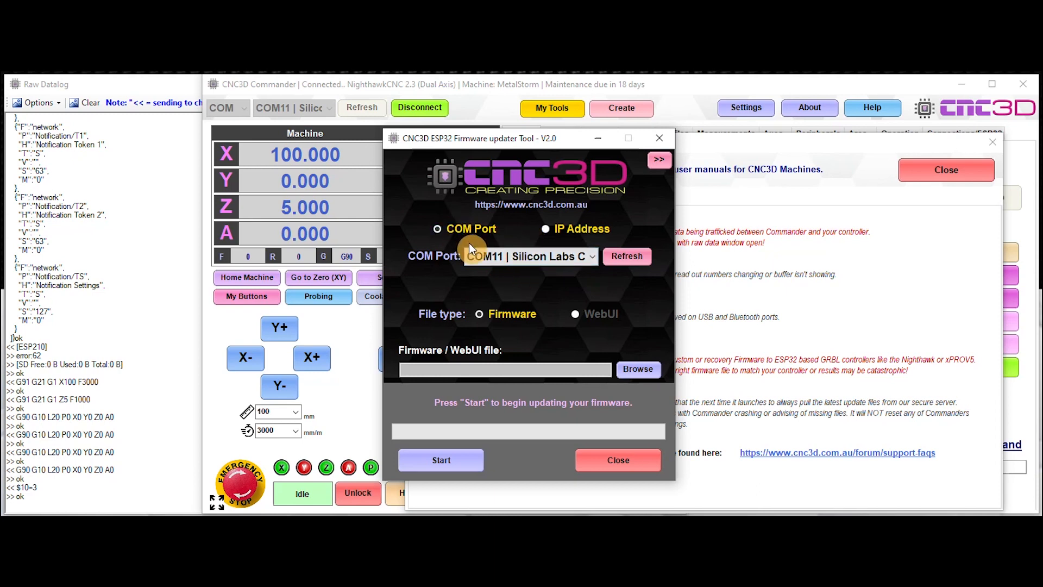
{"action": "left_click", "coordinate": [546, 229]}
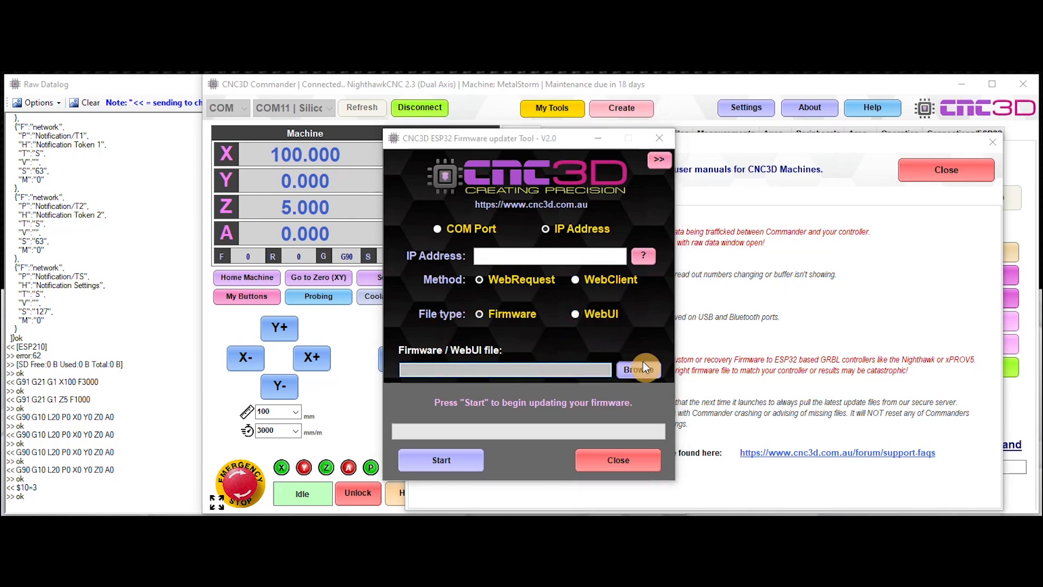
{"action": "left_click", "coordinate": [637, 370]}
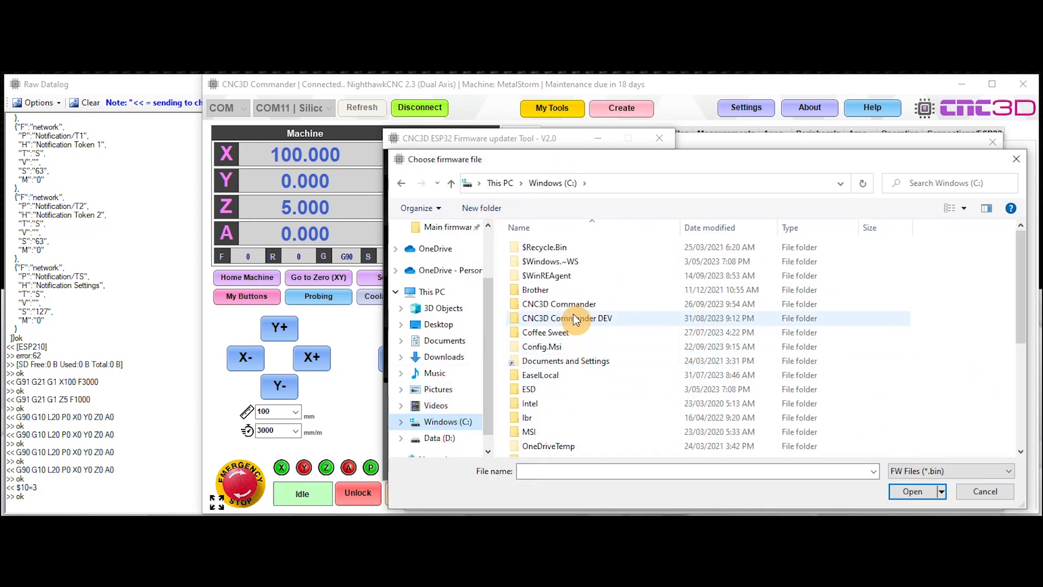
In the CNC3D Commander folder, look through the .bin firmware files and select nhfwda.bin
{"action": "double_click", "coordinate": [559, 303]}
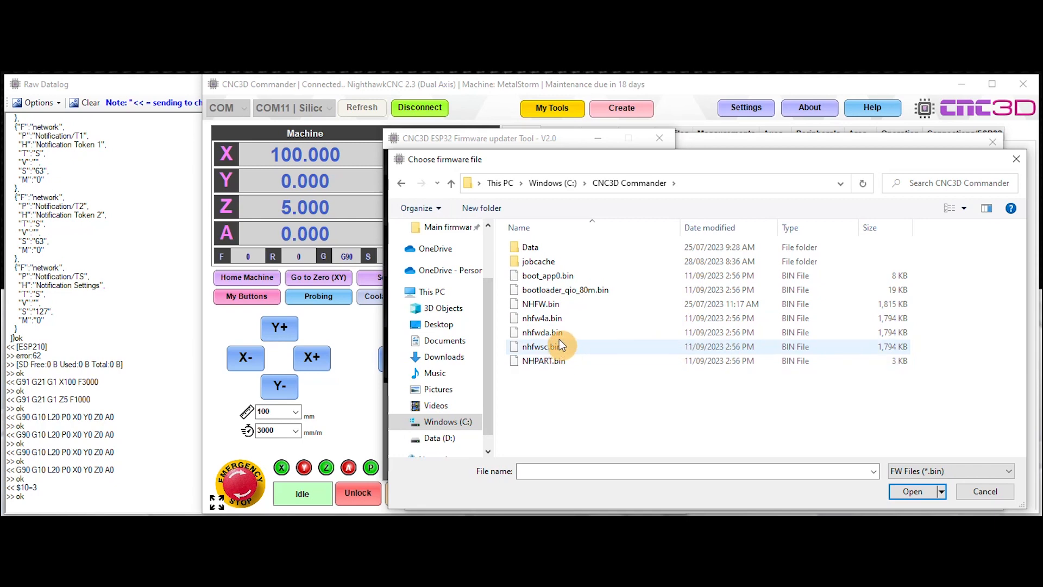
{"action": "left_click", "coordinate": [541, 333]}
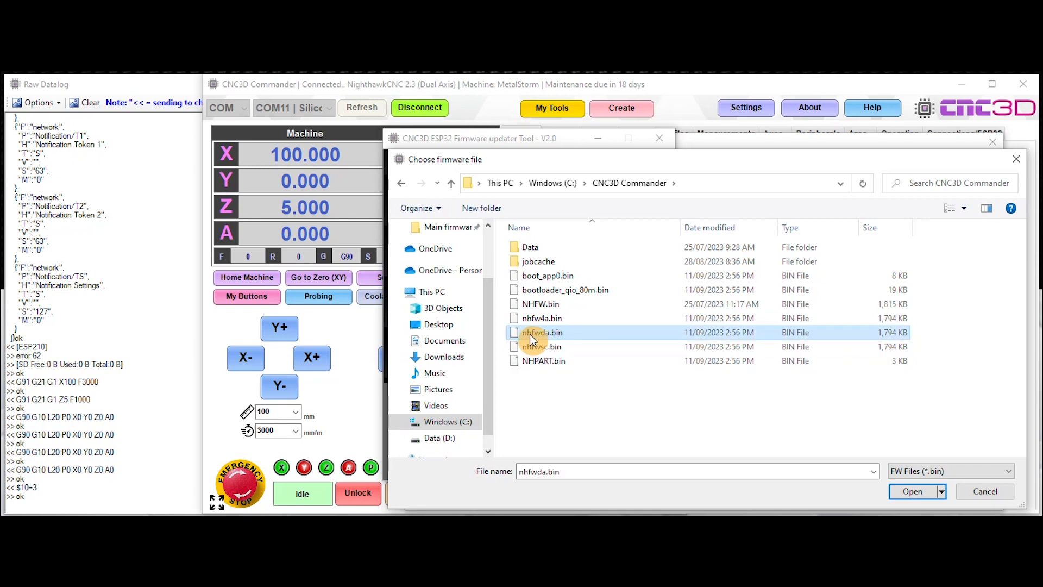
{"action": "mouse_move", "coordinate": [573, 333]}
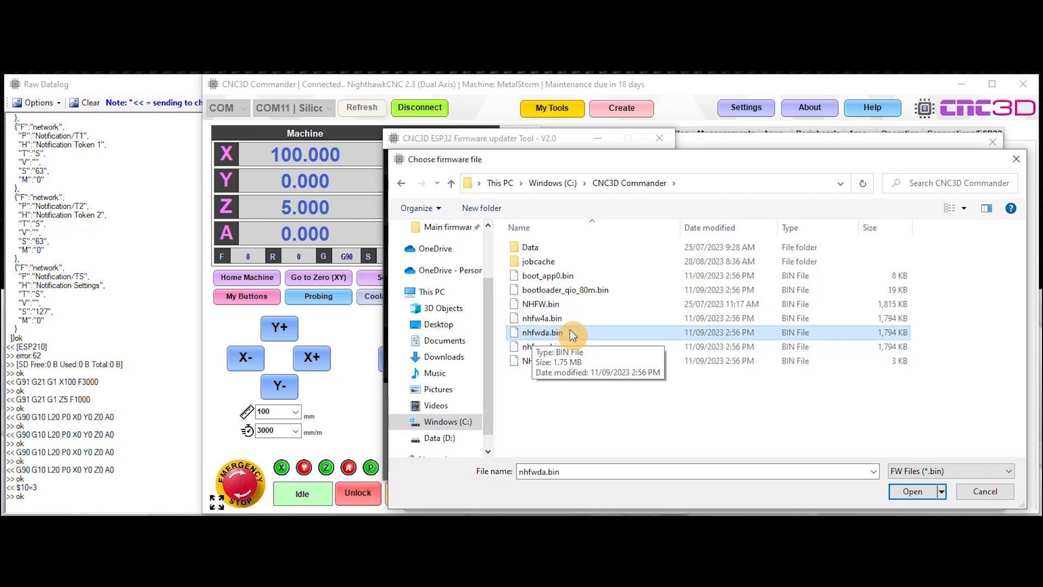
{"action": "mouse_move", "coordinate": [542, 340]}
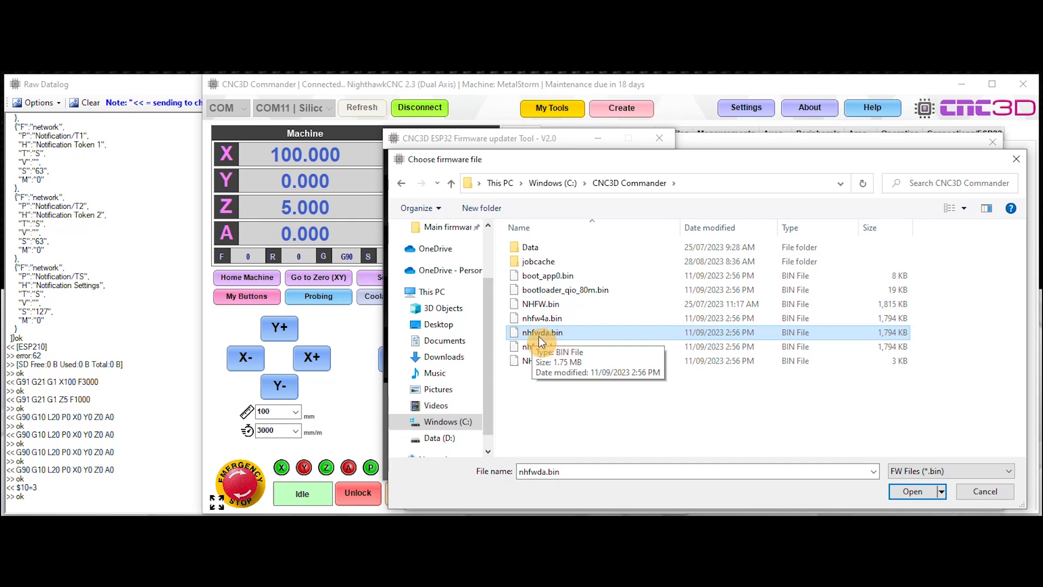
{"action": "mouse_move", "coordinate": [562, 340]}
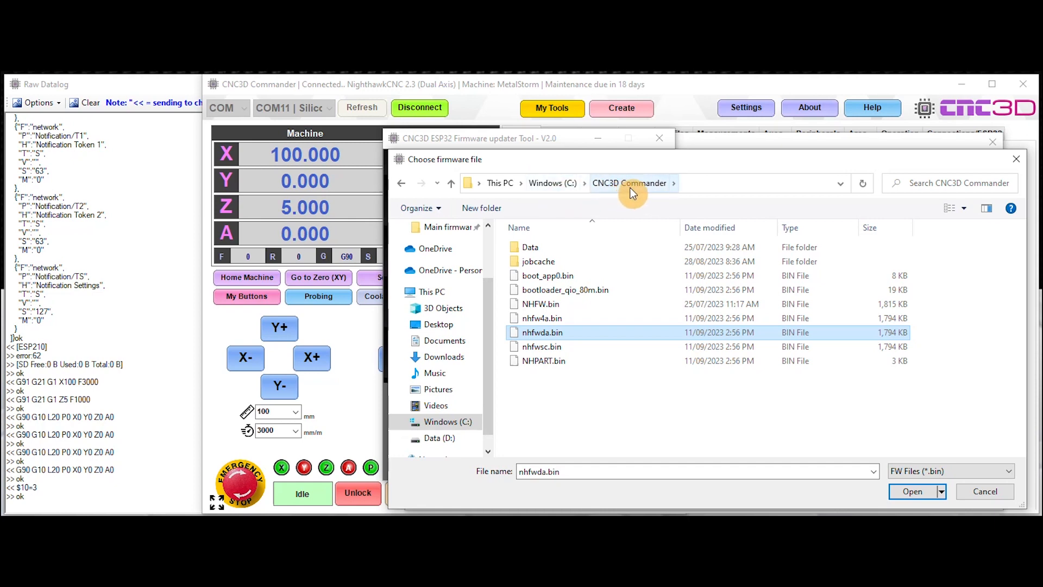
{"action": "left_click", "coordinate": [541, 318]}
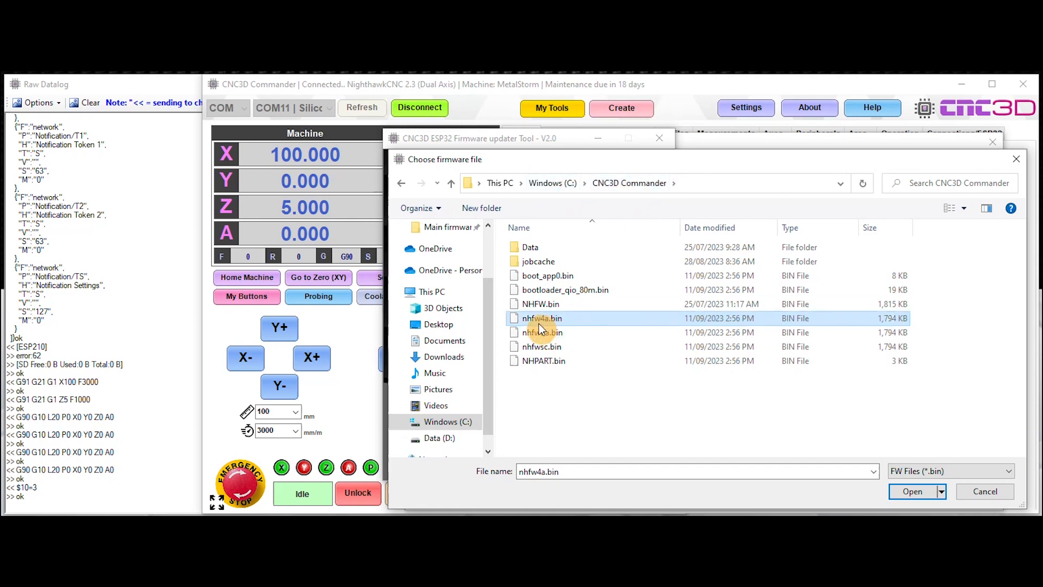
{"action": "mouse_move", "coordinate": [541, 325]}
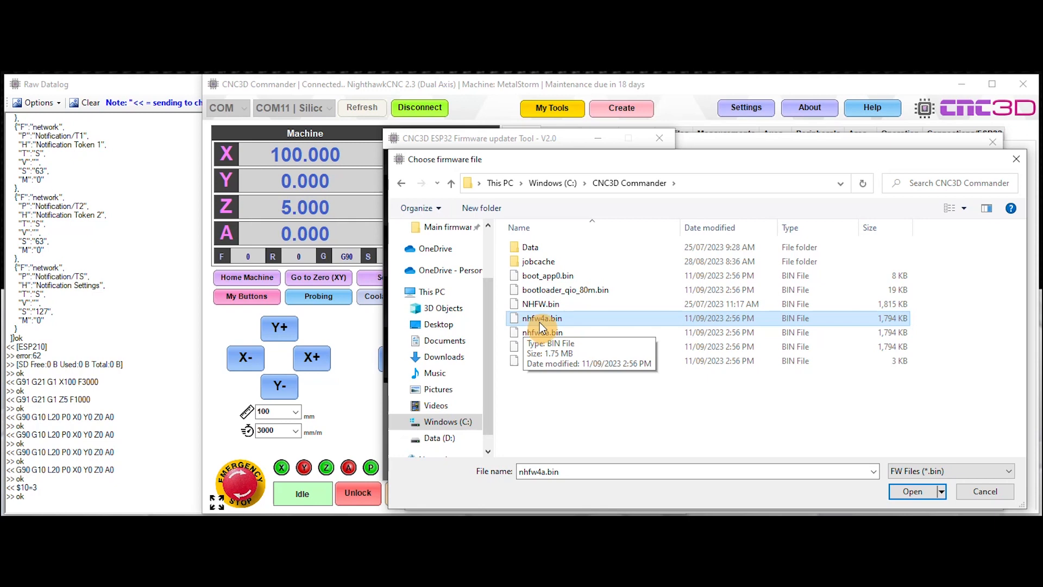
{"action": "mouse_move", "coordinate": [552, 324]}
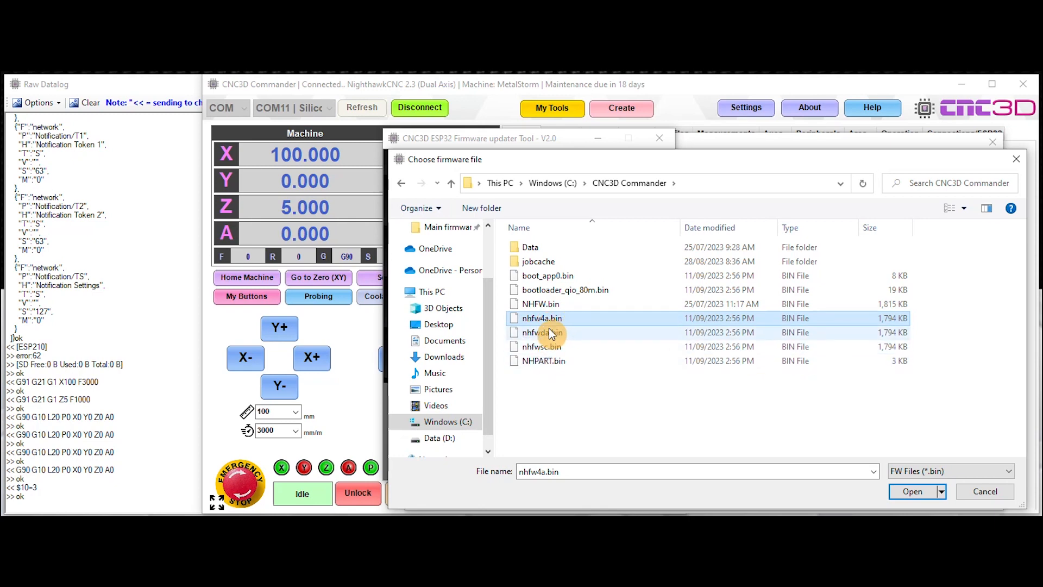
{"action": "left_click", "coordinate": [540, 346]}
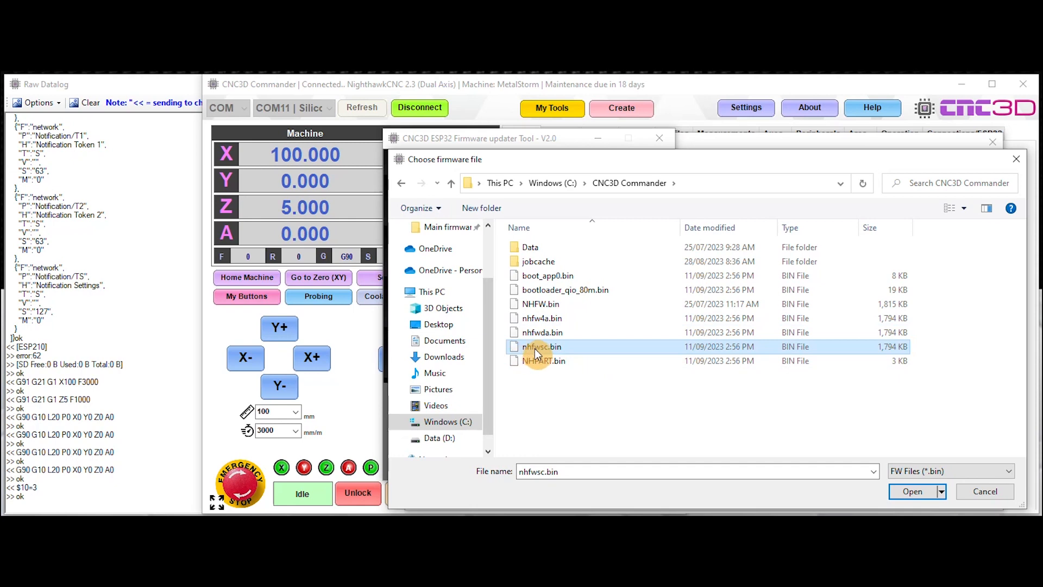
{"action": "mouse_move", "coordinate": [552, 349]}
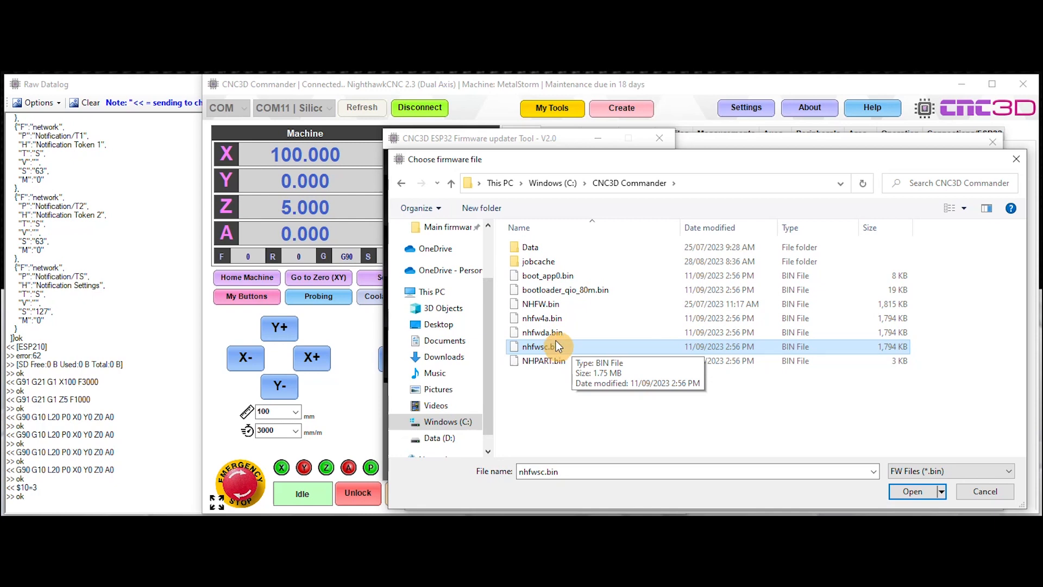
{"action": "left_click", "coordinate": [541, 318]}
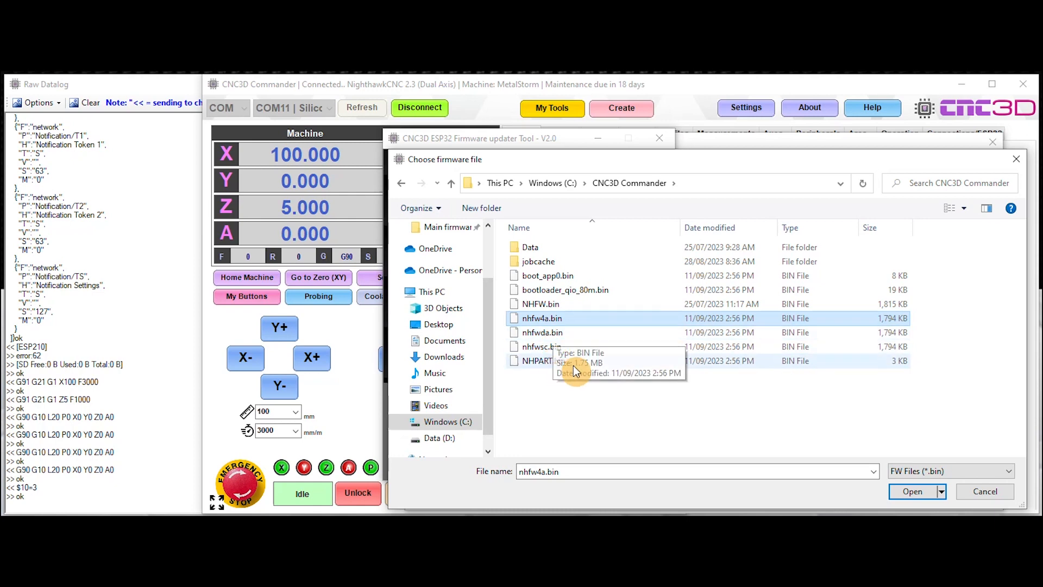
{"action": "left_click", "coordinate": [541, 332]}
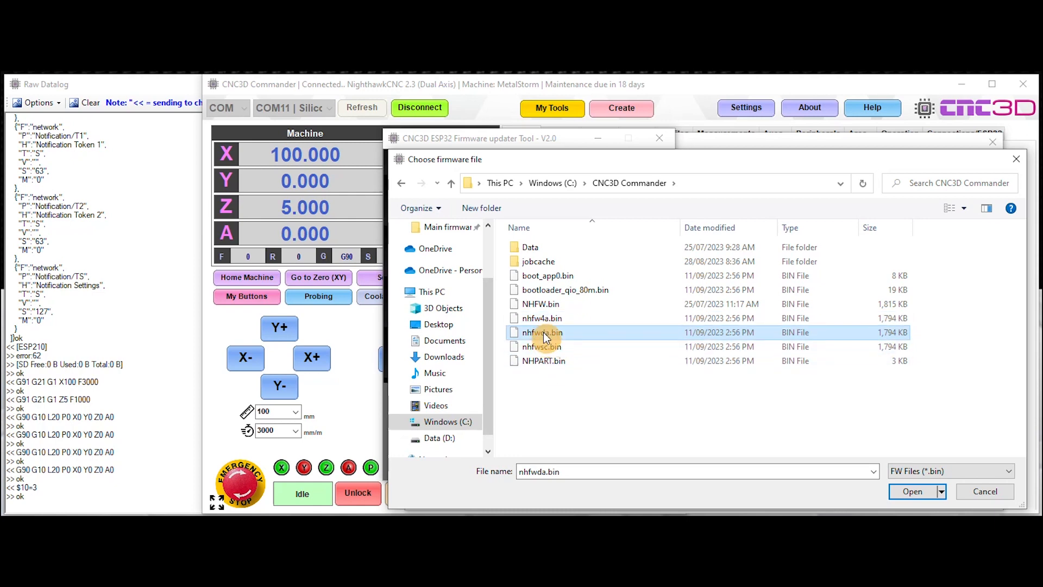
{"action": "mouse_move", "coordinate": [546, 340]}
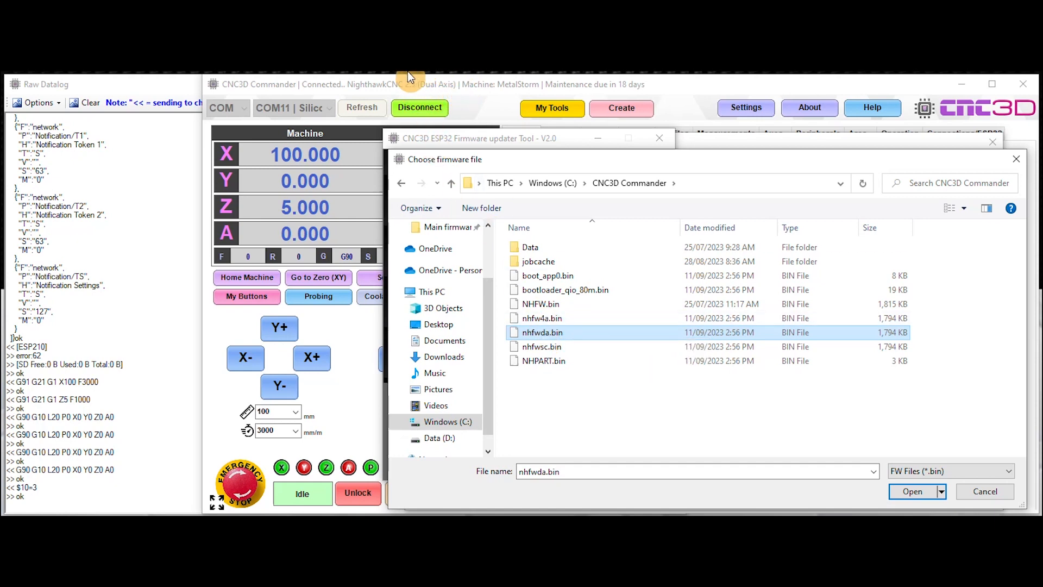
{"action": "mouse_move", "coordinate": [448, 95]}
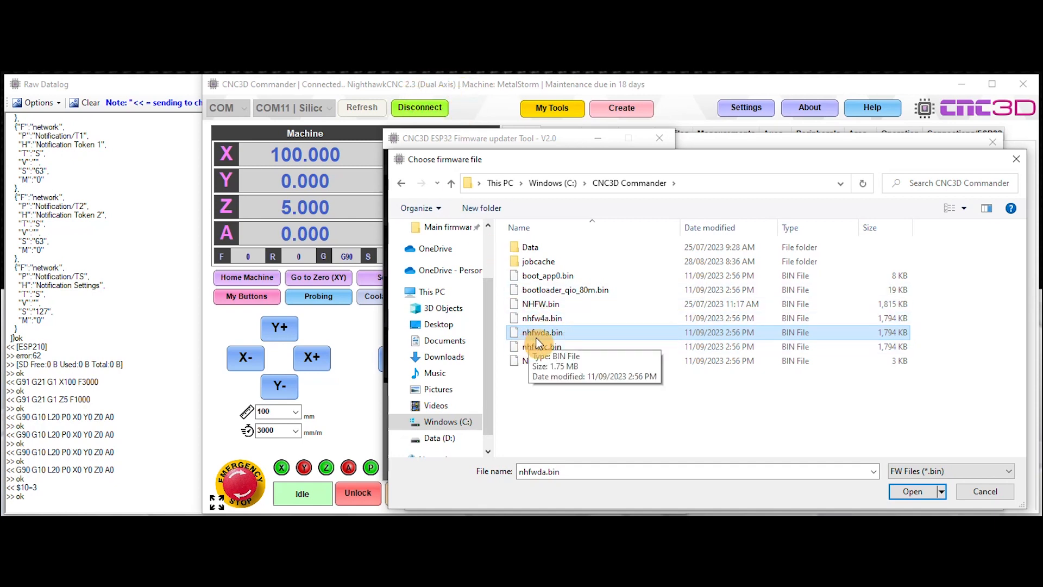
{"action": "mouse_move", "coordinate": [755, 339]}
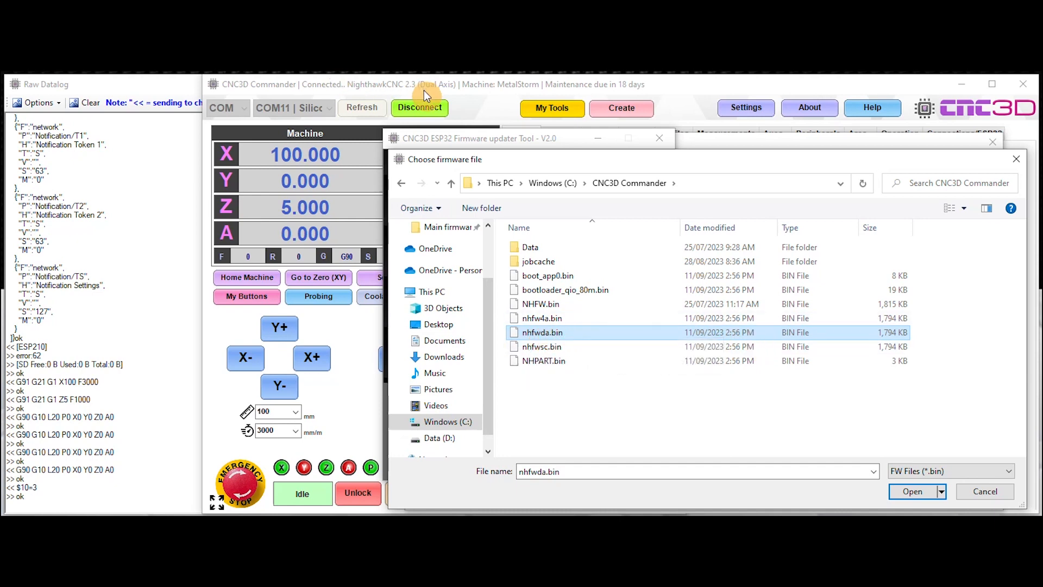
{"action": "mouse_move", "coordinate": [548, 336]}
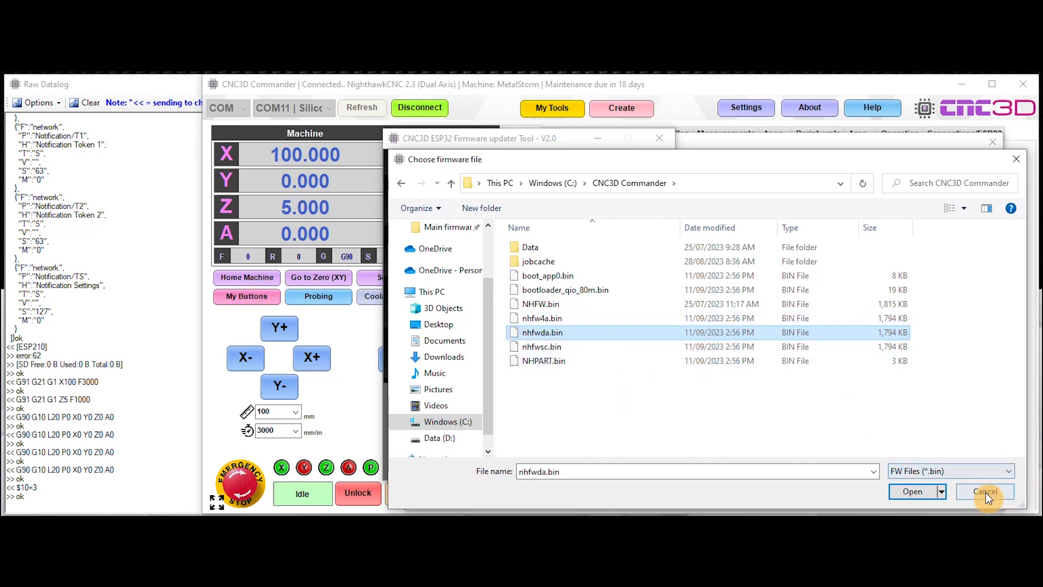
{"action": "left_click", "coordinate": [984, 491]}
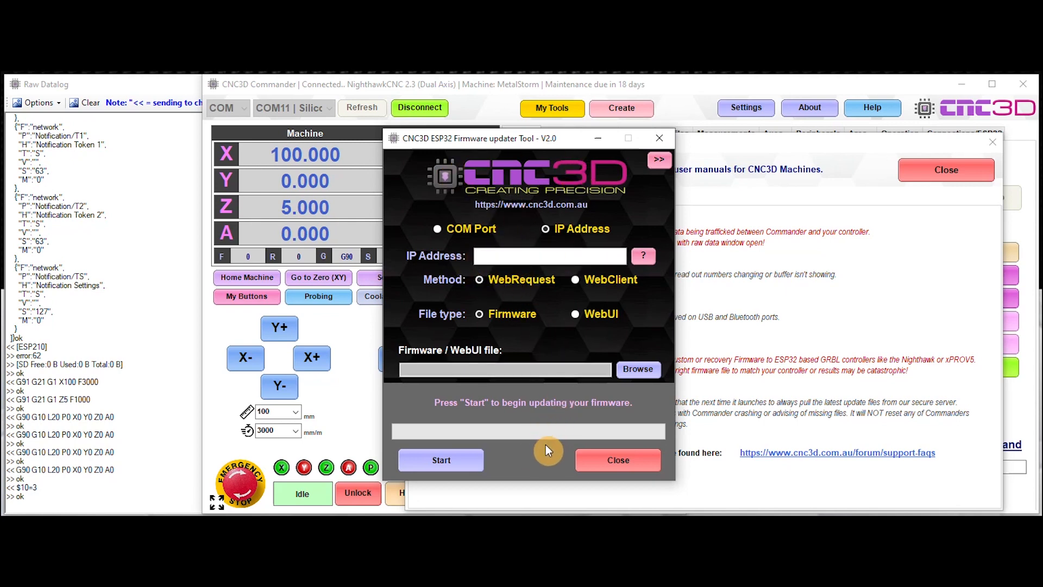
{"action": "mouse_move", "coordinate": [536, 436]}
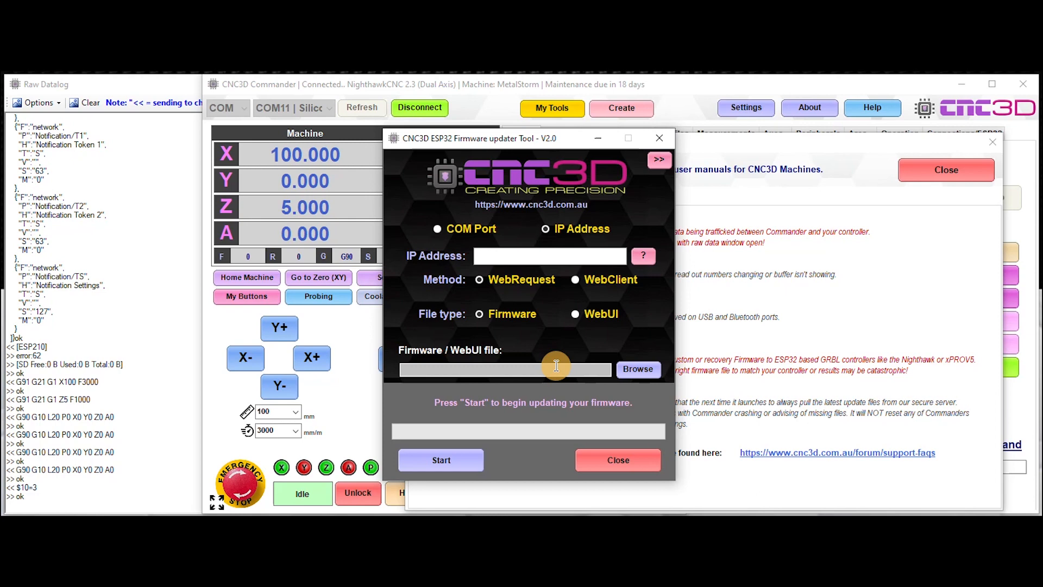
Close the firmware updater, view the Commander version resetter and close it without resetting
{"action": "left_click", "coordinate": [616, 460]}
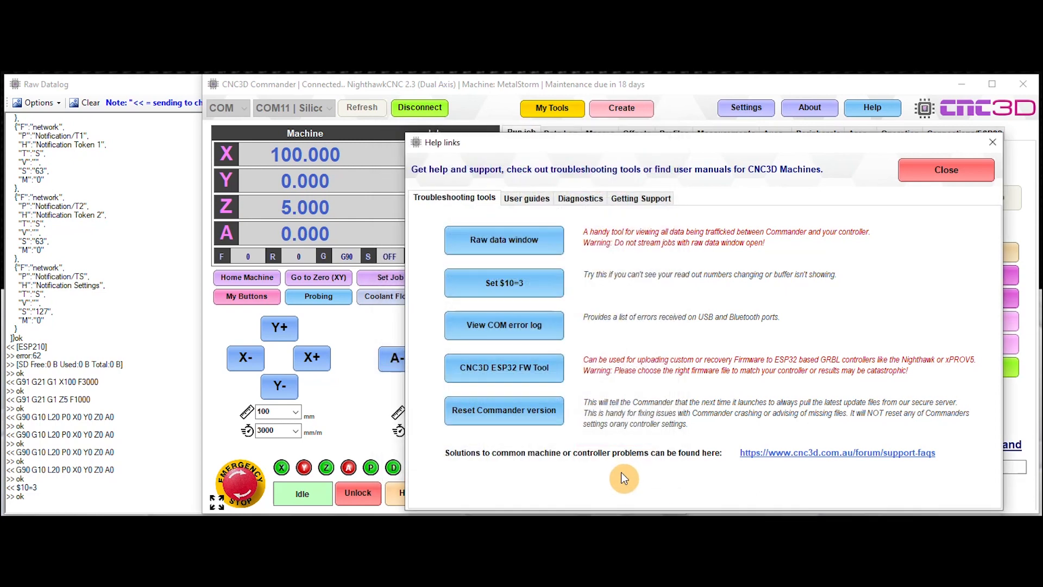
{"action": "mouse_move", "coordinate": [677, 348]}
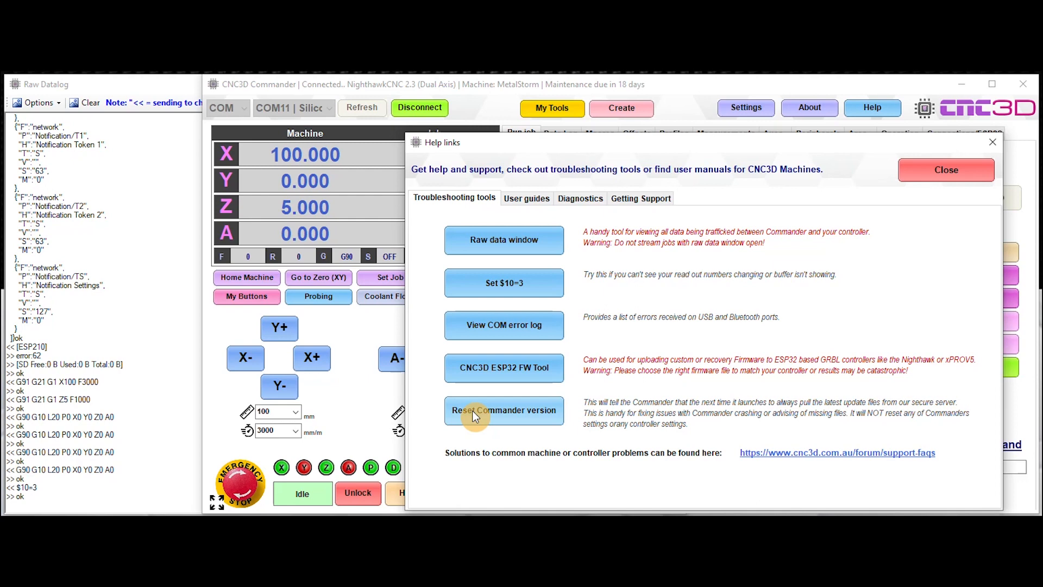
{"action": "mouse_move", "coordinate": [481, 433]}
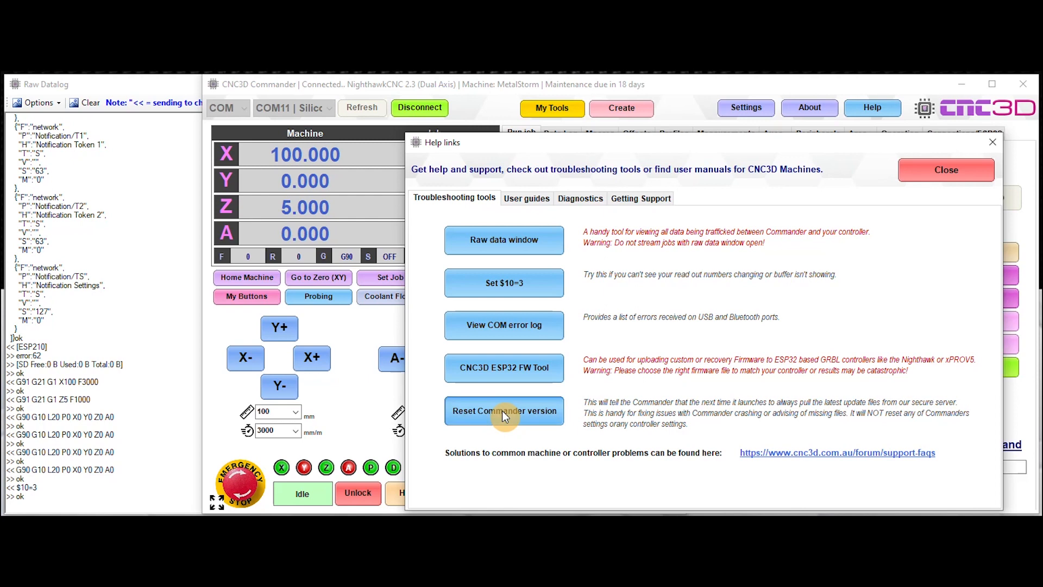
{"action": "left_click", "coordinate": [503, 411]}
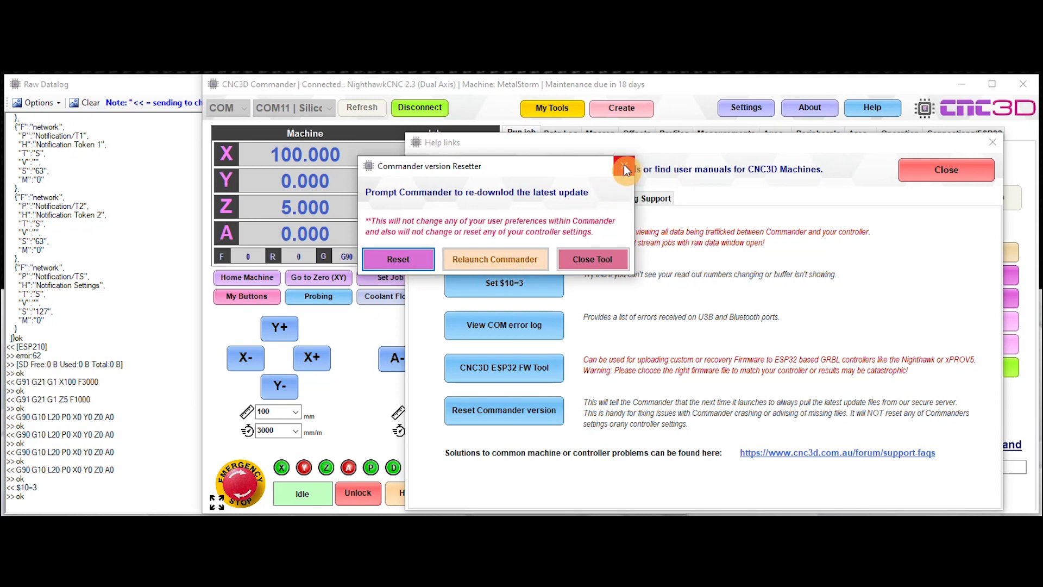
{"action": "mouse_move", "coordinate": [623, 169]}
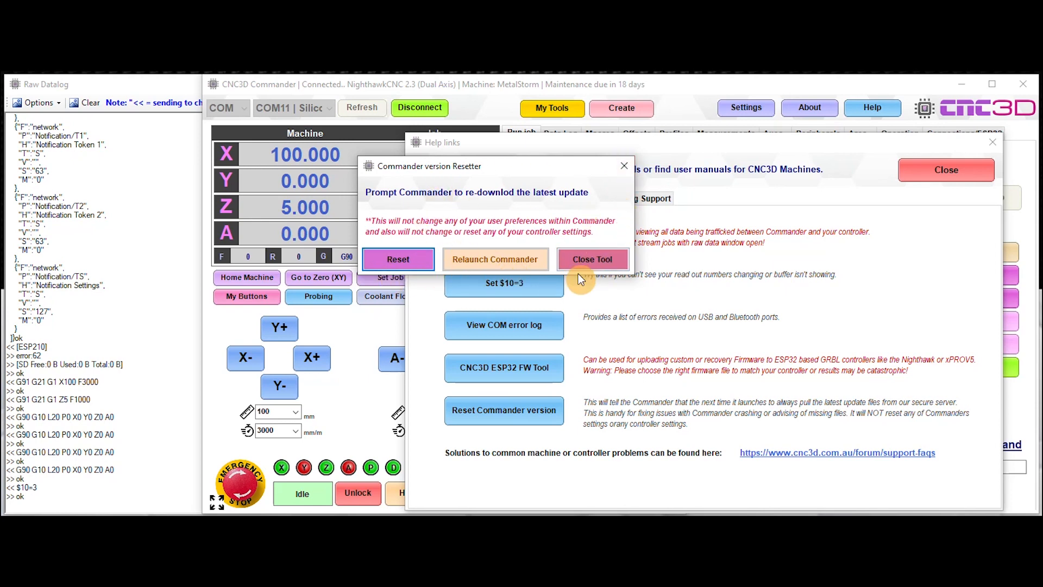
{"action": "left_click", "coordinate": [591, 259]}
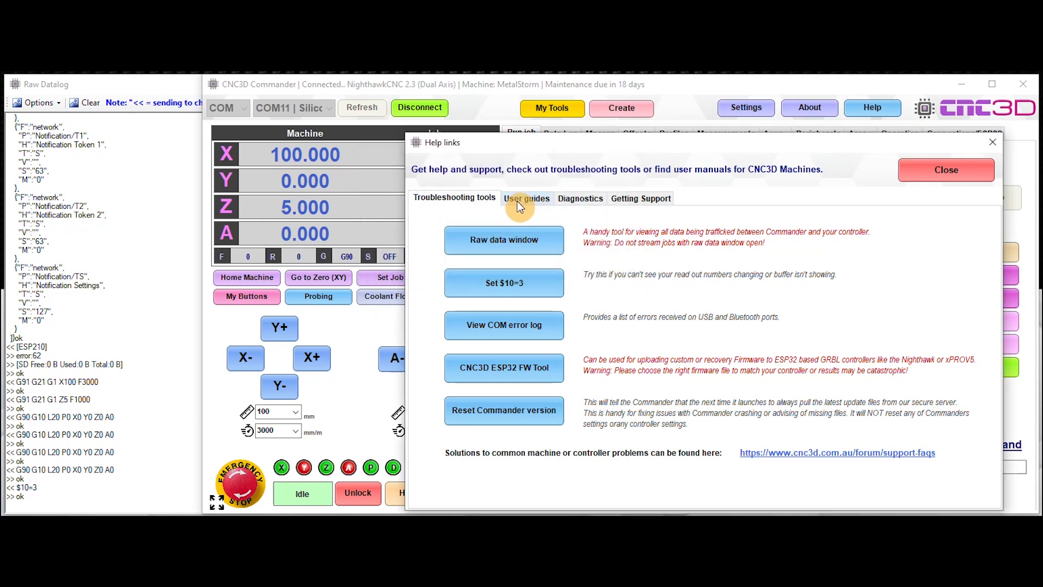
Switch Help links to the User guides list and open the QB2 manual
{"action": "left_click", "coordinate": [525, 197]}
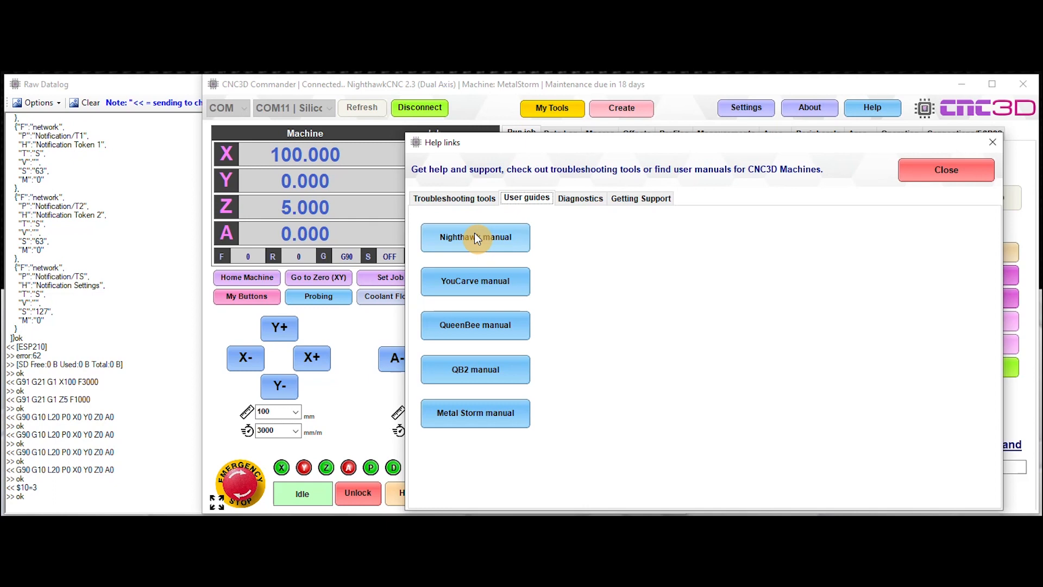
{"action": "mouse_move", "coordinate": [475, 280]}
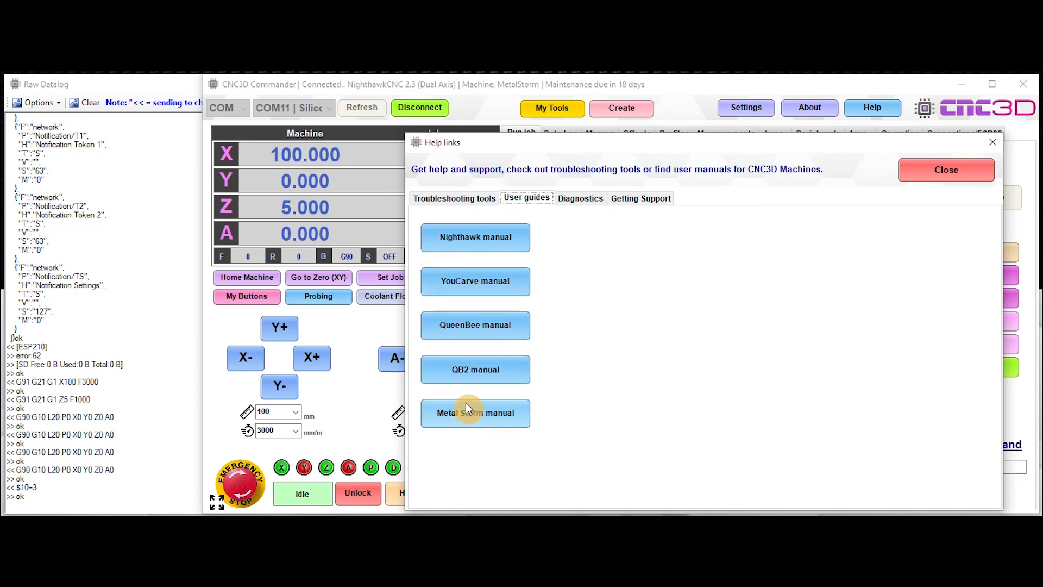
{"action": "mouse_move", "coordinate": [495, 385]}
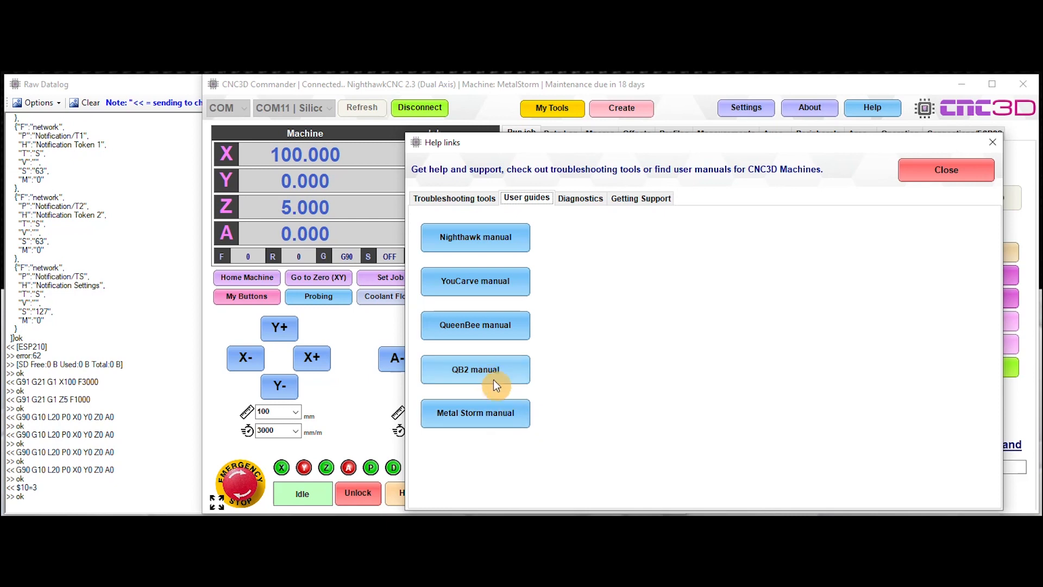
{"action": "left_click", "coordinate": [475, 370]}
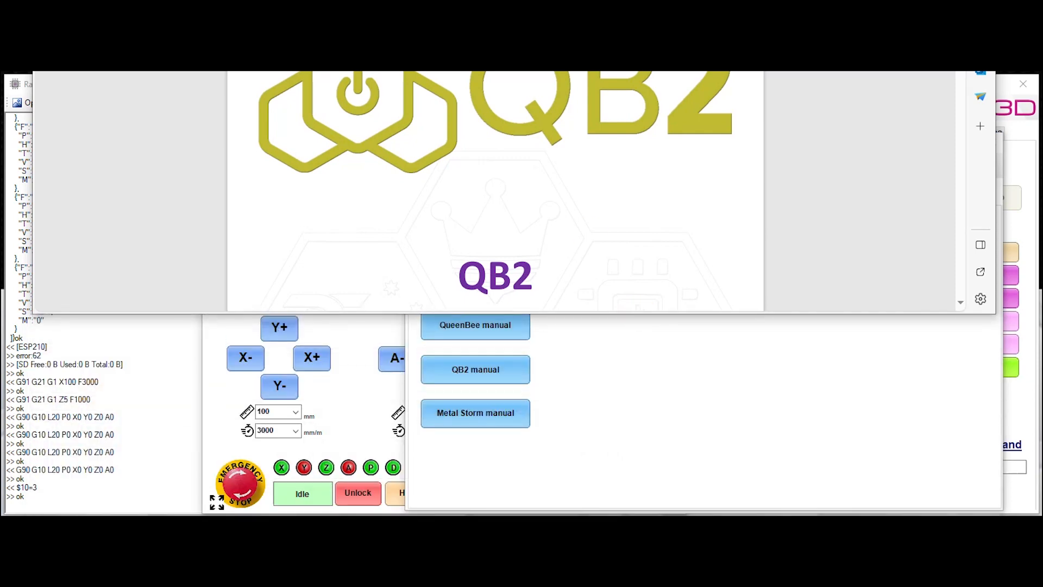
{"action": "left_click", "coordinate": [474, 369]}
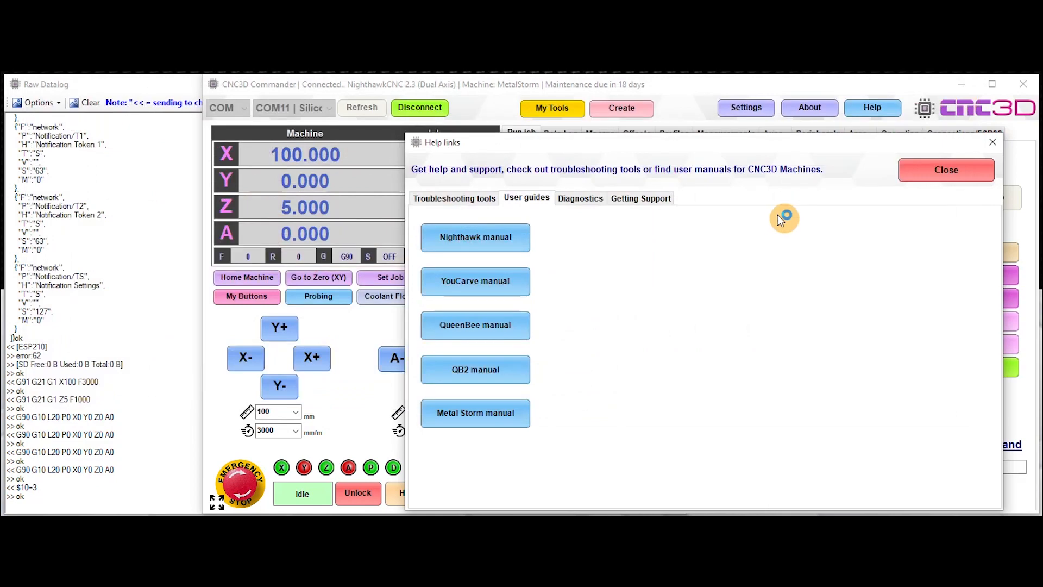
Scroll the QueenBee manual in Edge through to its initial setup pages
{"action": "left_click", "coordinate": [475, 325]}
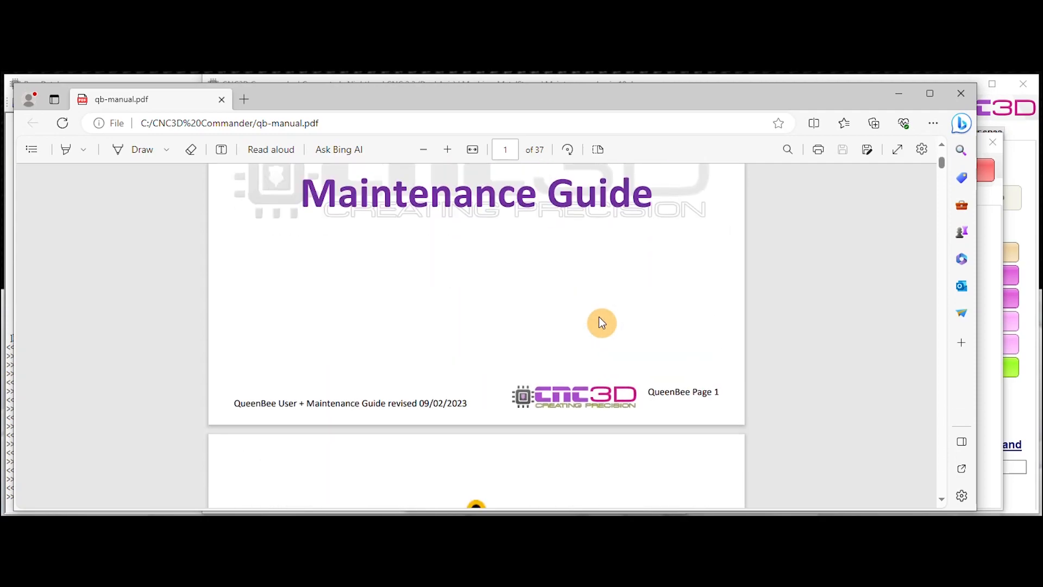
{"action": "scroll", "scroll_direction": "down", "scroll_amount": 3}
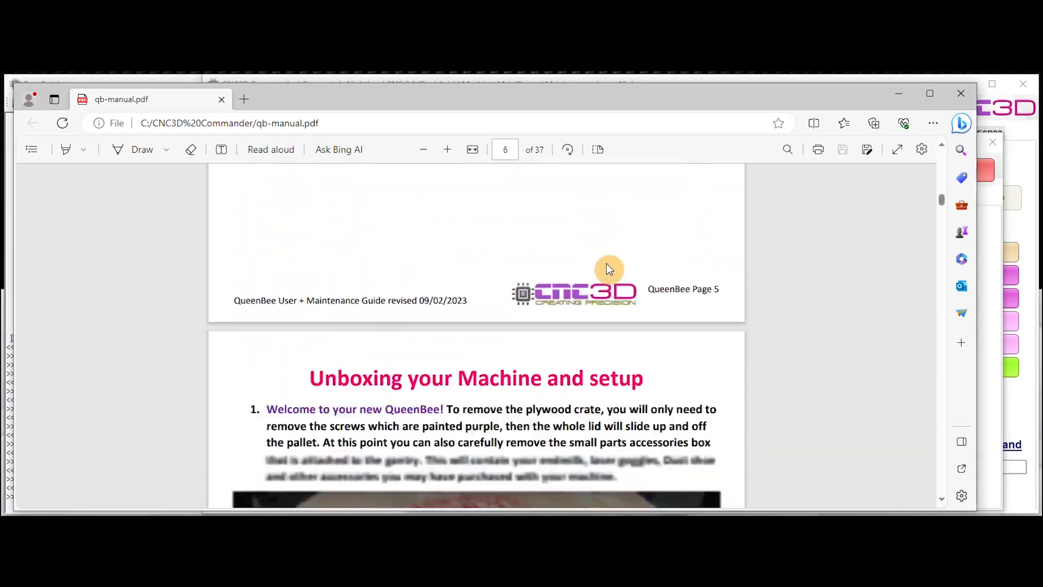
{"action": "scroll", "scroll_direction": "down", "scroll_amount": 3}
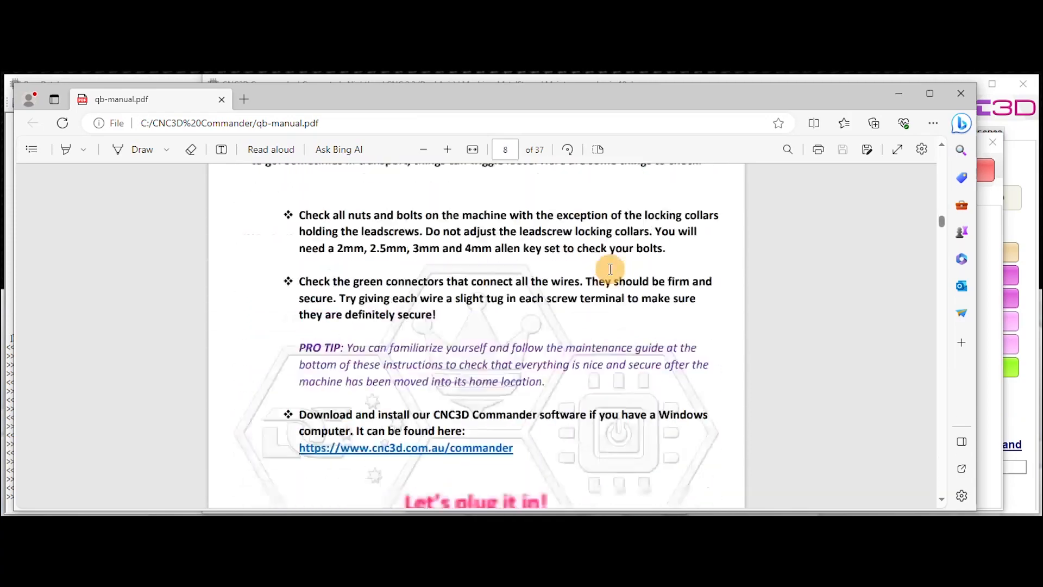
{"action": "scroll", "scroll_direction": "down", "scroll_amount": 3}
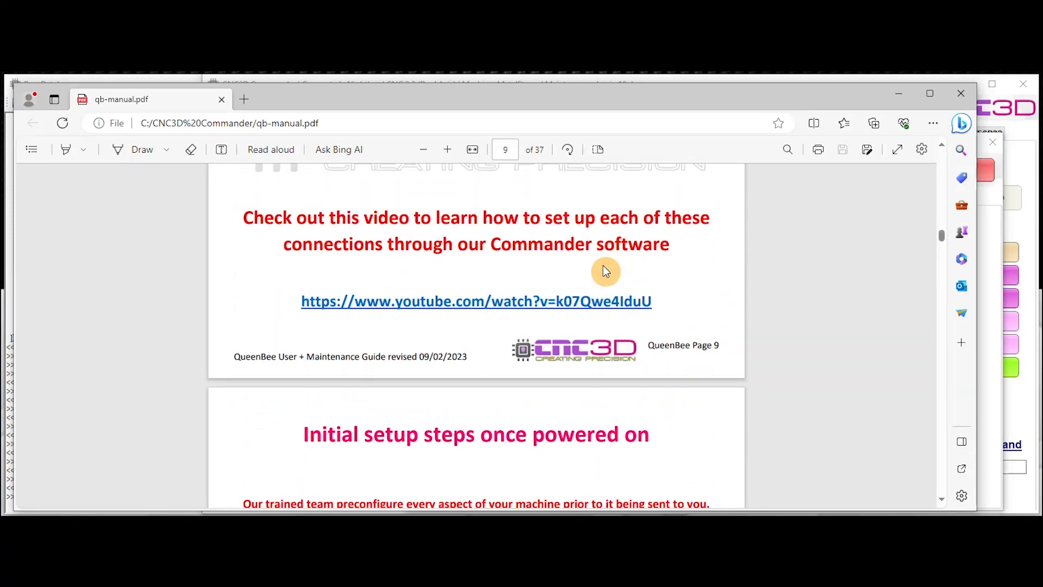
{"action": "scroll", "scroll_direction": "down", "scroll_amount": 3}
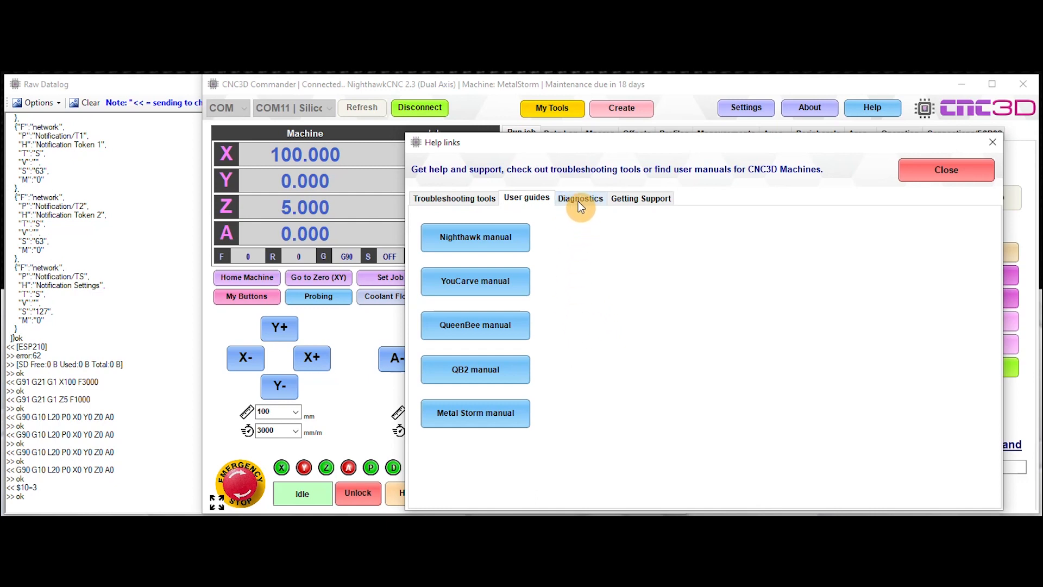
Show the Diagnostics initial connect data with NighthawkCNC firmware version and $ settings
{"action": "left_click", "coordinate": [580, 197]}
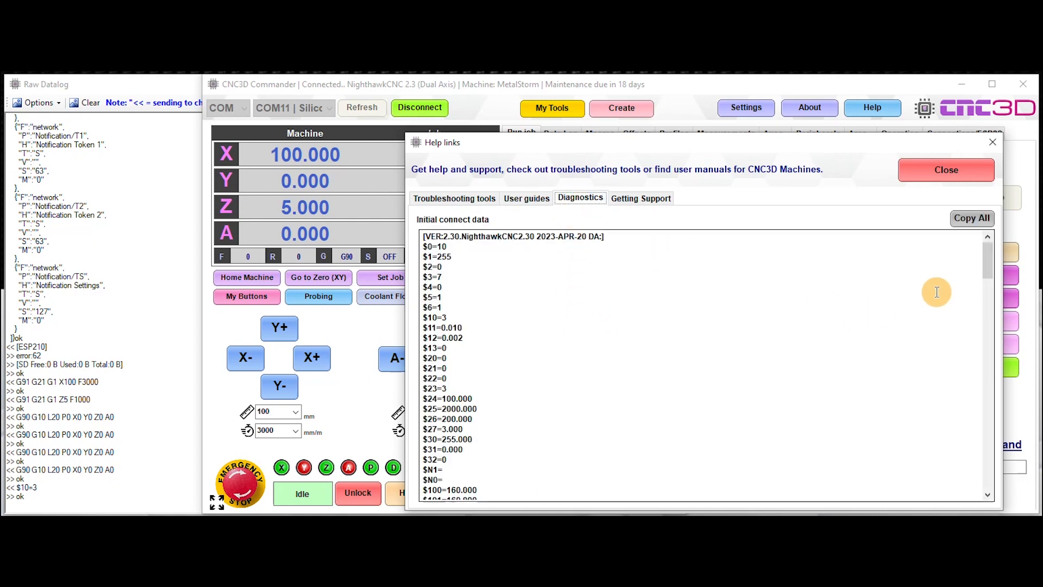
{"action": "scroll", "scroll_direction": "down", "scroll_amount": 3}
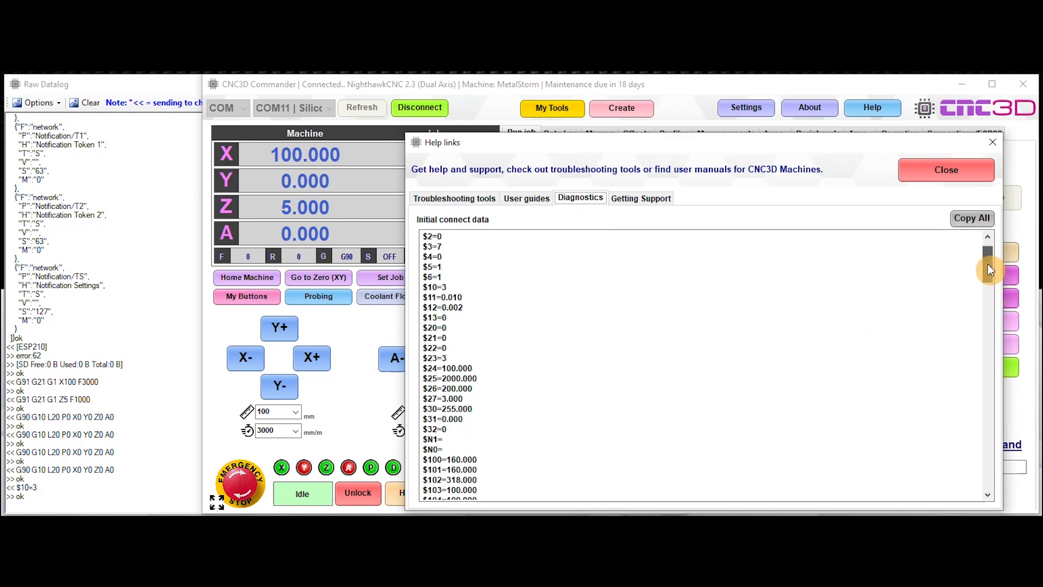
{"action": "scroll", "scroll_direction": "down", "scroll_amount": 3}
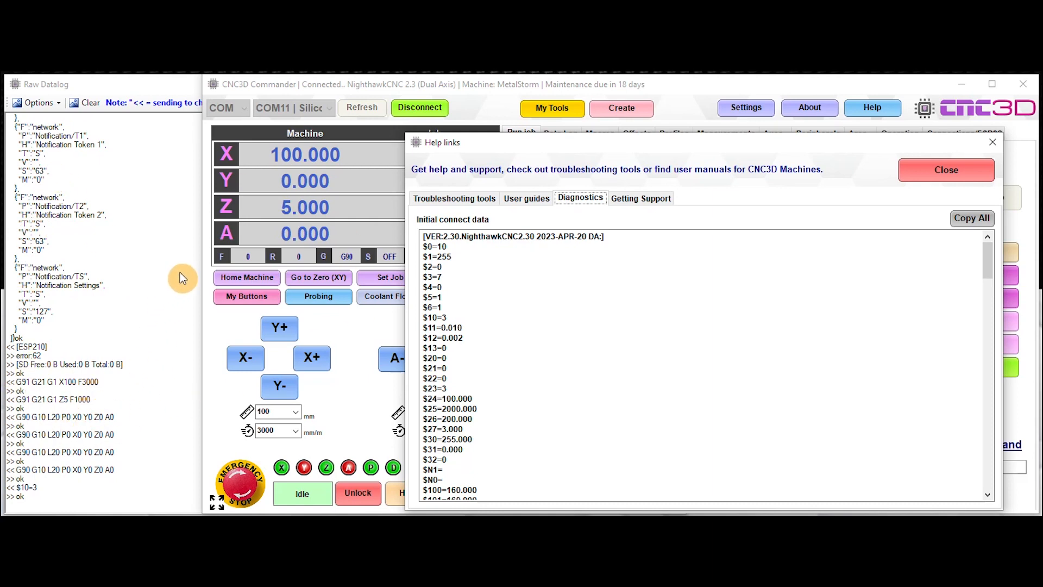
{"action": "mouse_move", "coordinate": [138, 330]}
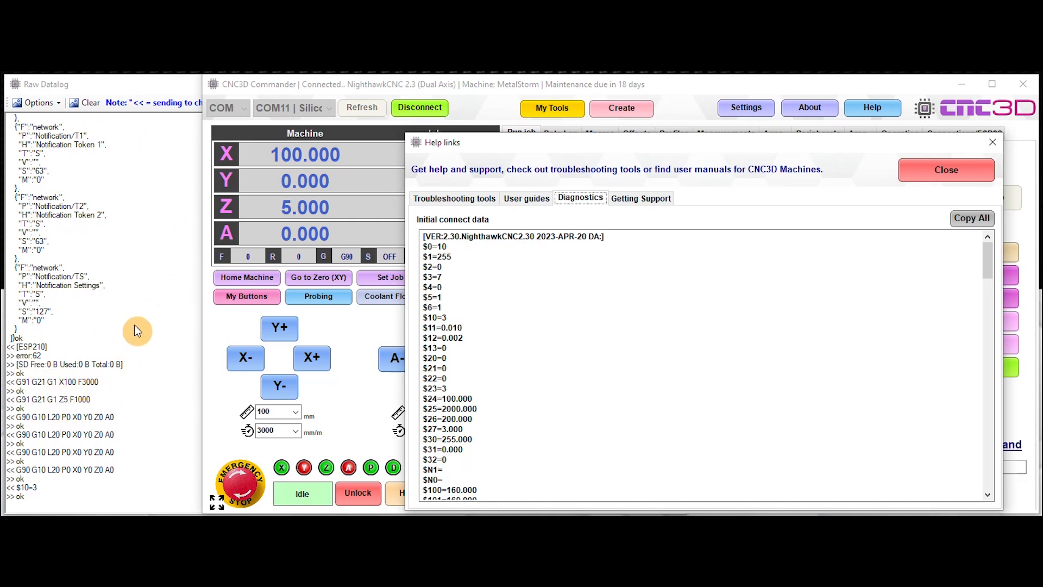
{"action": "mouse_move", "coordinate": [71, 339]}
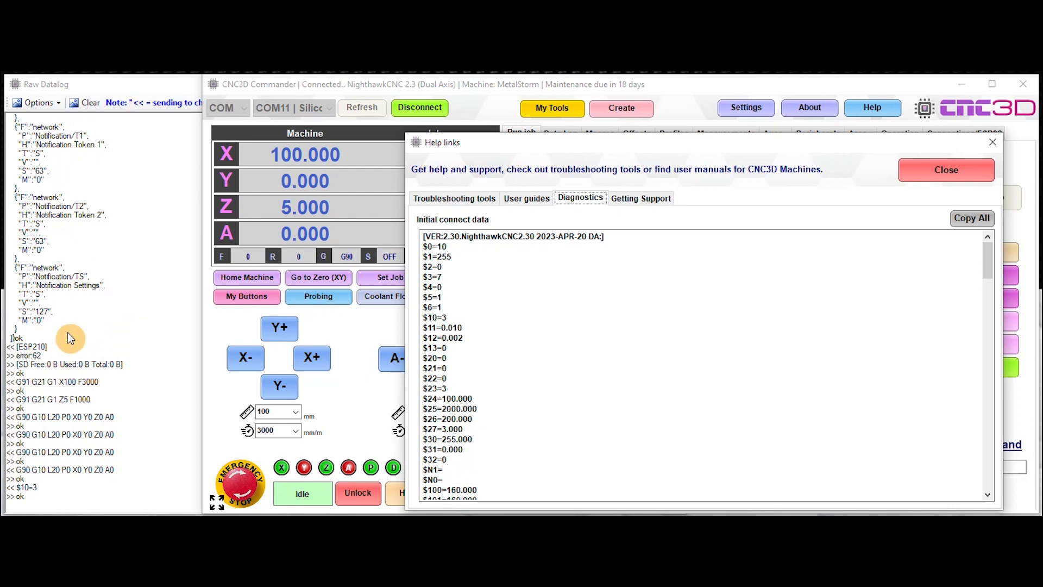
{"action": "mouse_move", "coordinate": [122, 258]}
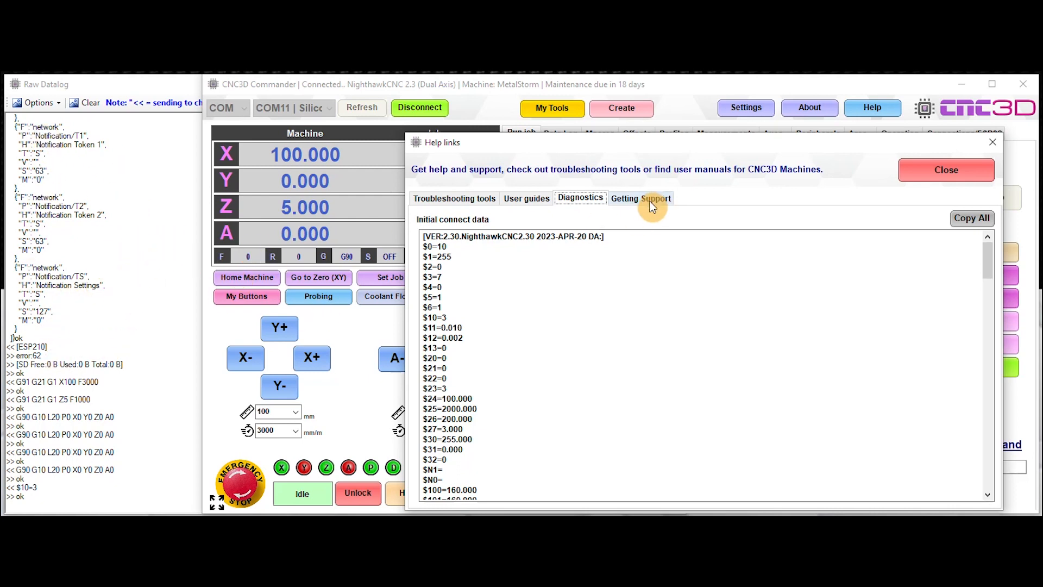
Show the Getting Support contacts and launch the Teamviewer QuickSupport tool
{"action": "left_click", "coordinate": [640, 198]}
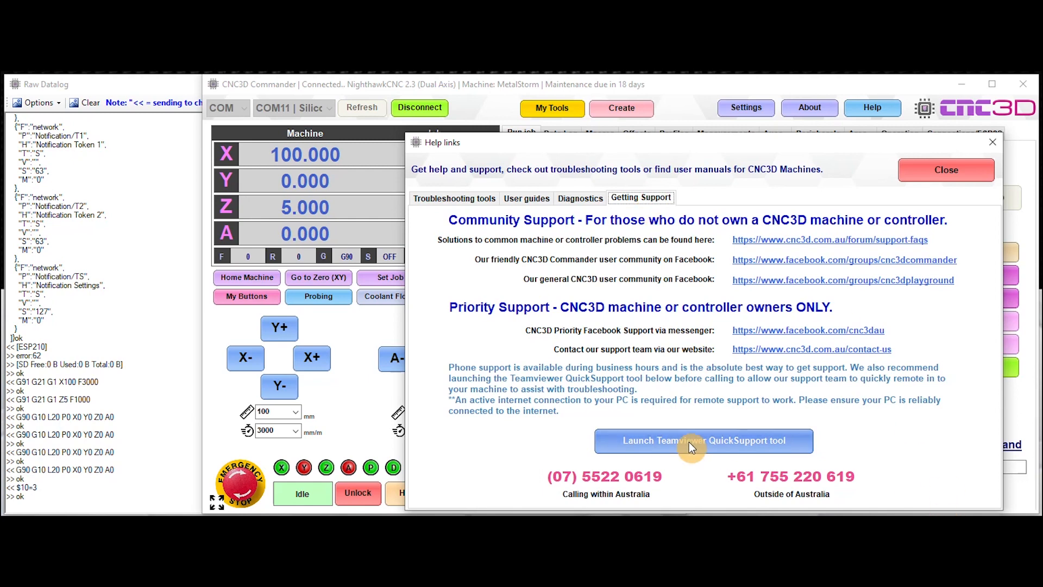
{"action": "left_click", "coordinate": [703, 440]}
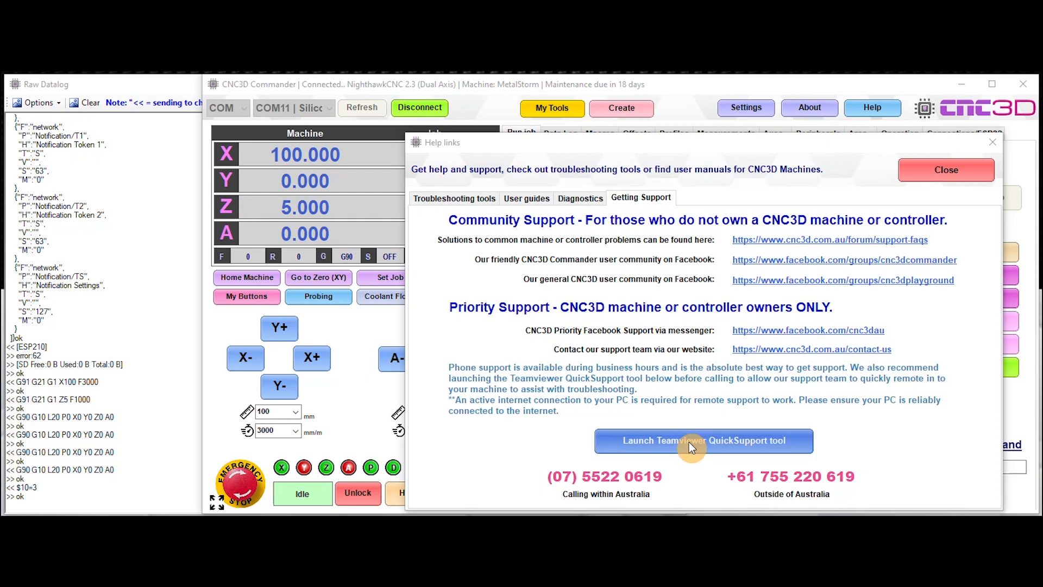
{"action": "left_click", "coordinate": [703, 440]}
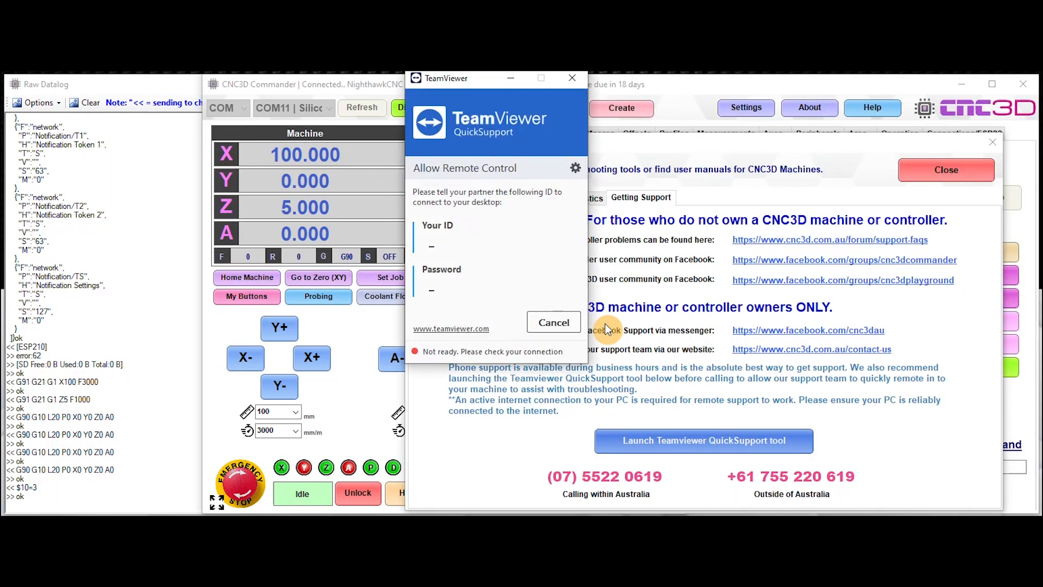
{"action": "left_click_drag", "start_coordinate": [445, 78], "coordinate": [511, 154]}
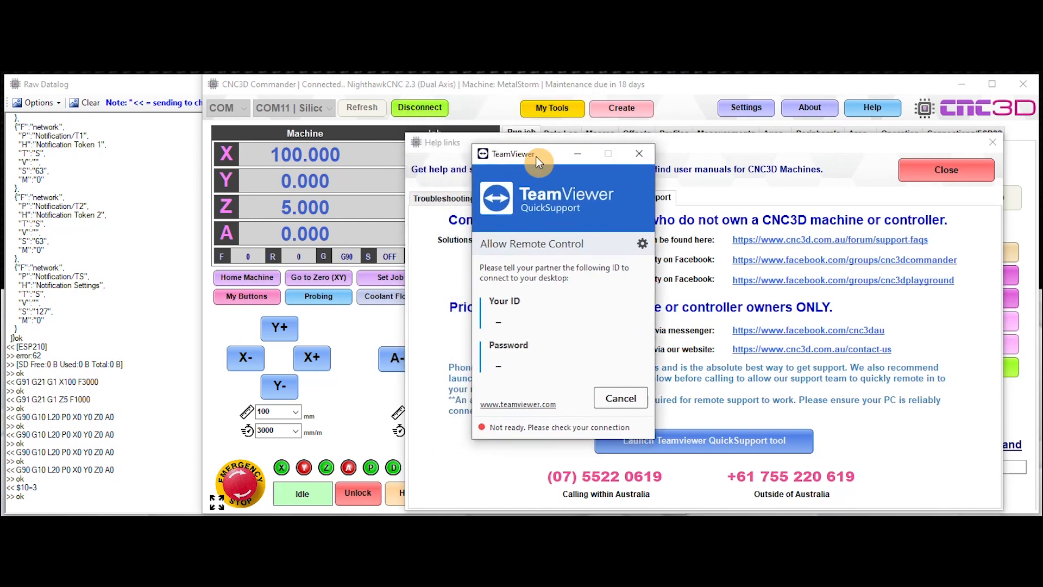
{"action": "mouse_move", "coordinate": [655, 354]}
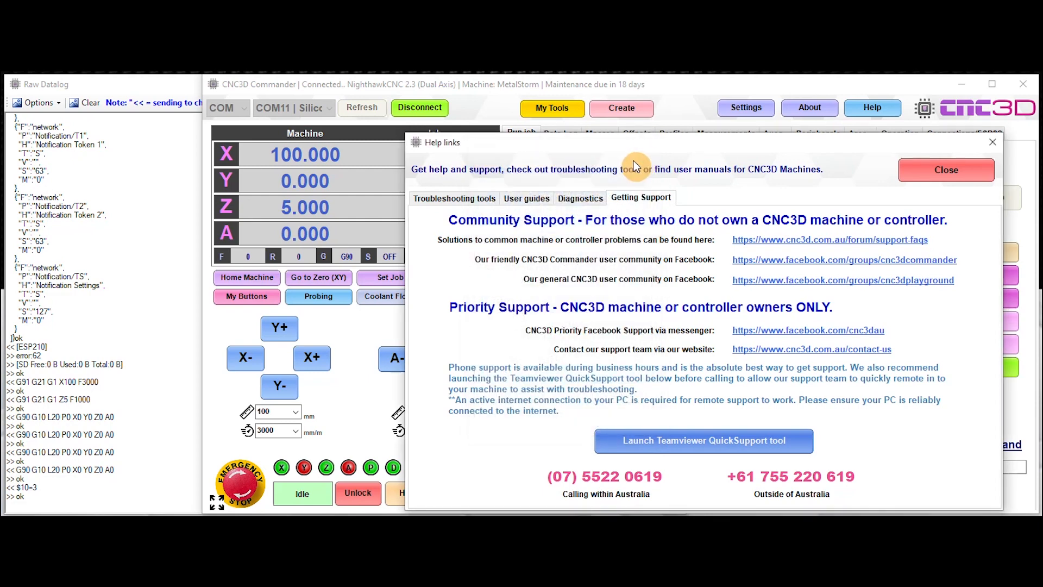
{"action": "mouse_move", "coordinate": [612, 352]}
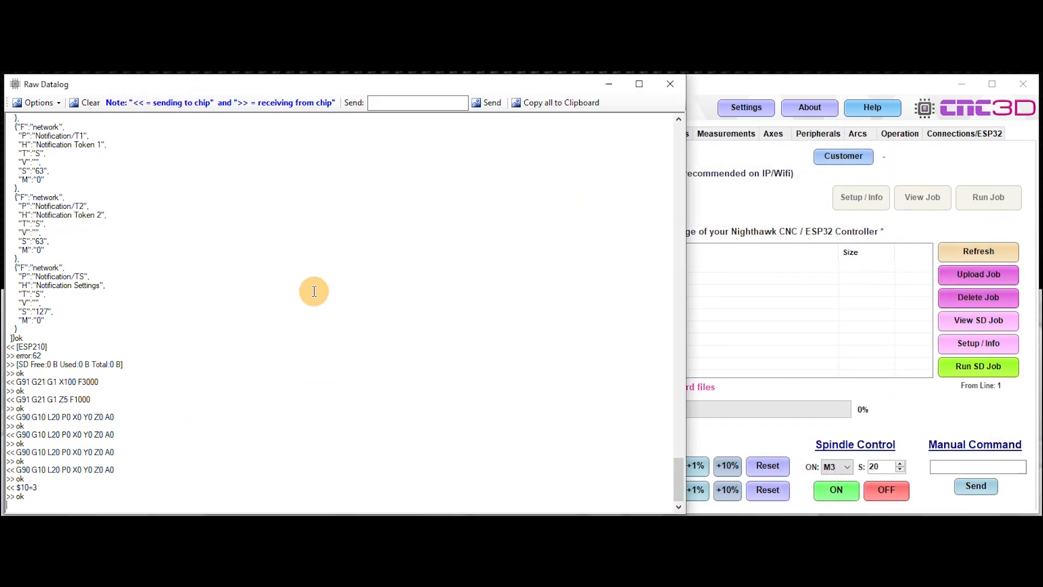
{"action": "mouse_move", "coordinate": [279, 274]}
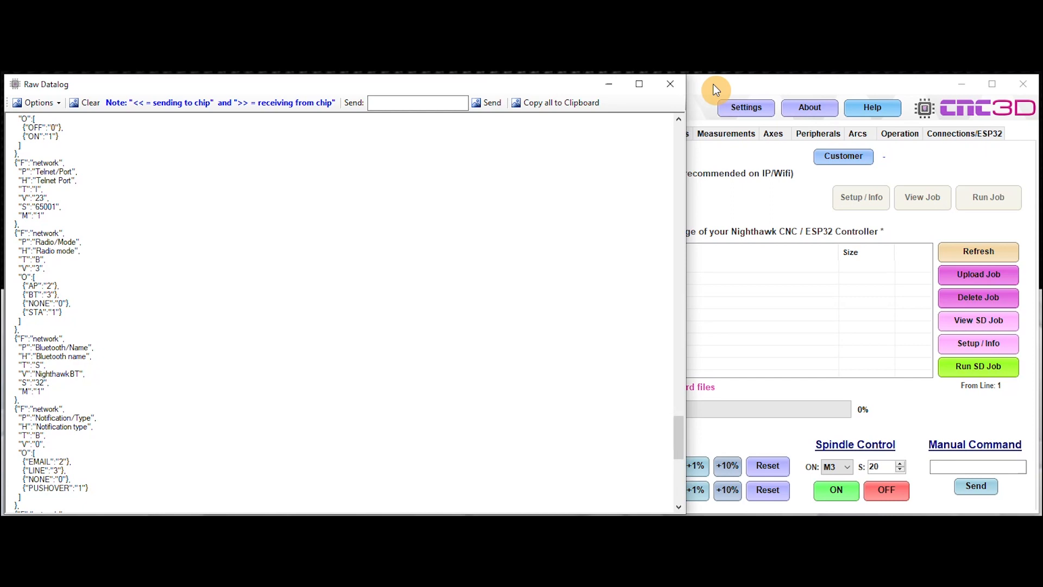
{"action": "mouse_move", "coordinate": [659, 470]}
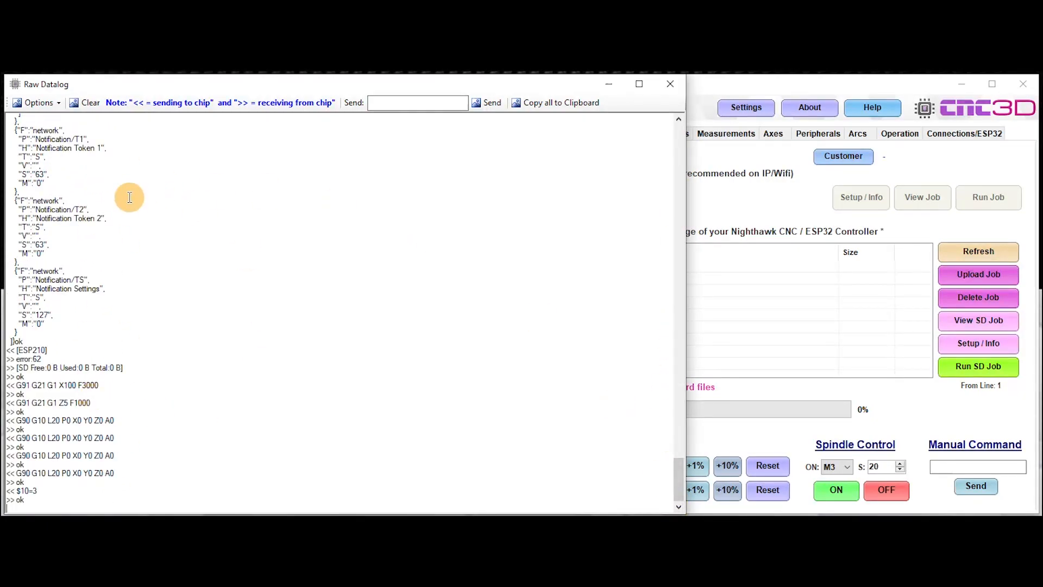
{"action": "mouse_move", "coordinate": [123, 385]}
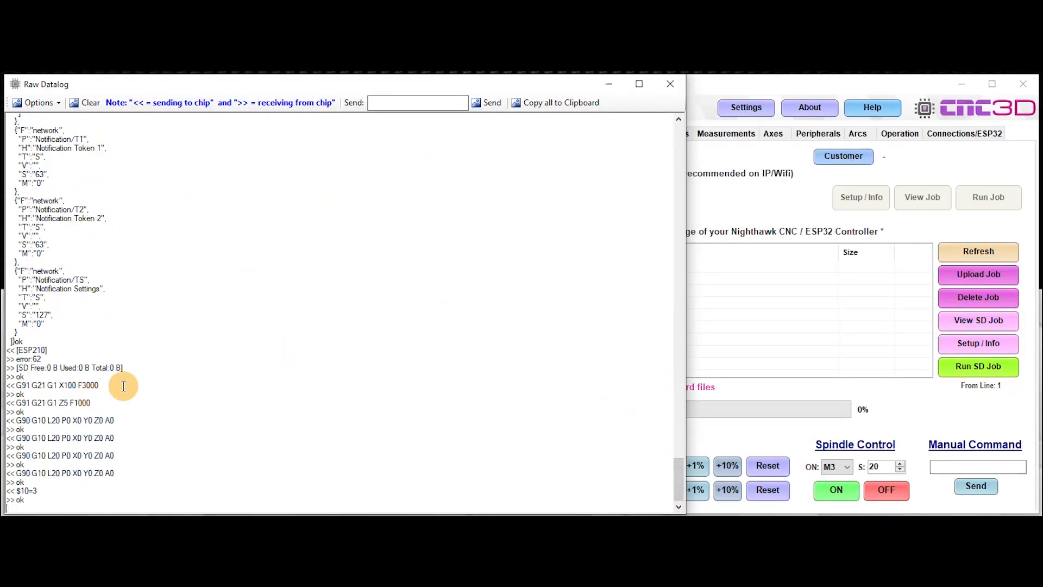